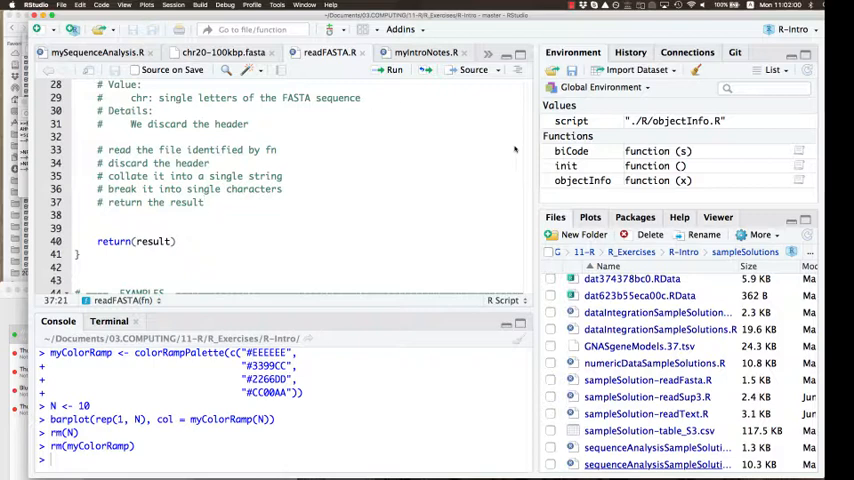
# - Create a new blank plain text file via File > New File > Text File
pyautogui.click(204, 202)
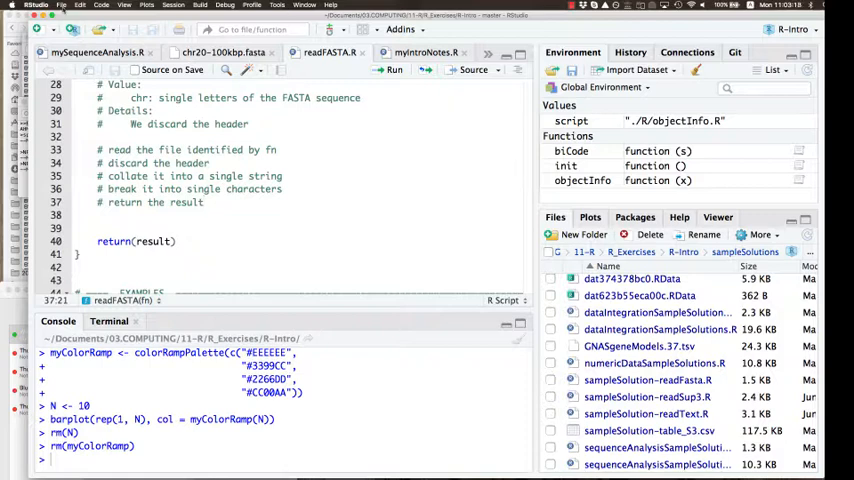
pyautogui.click(64, 4)
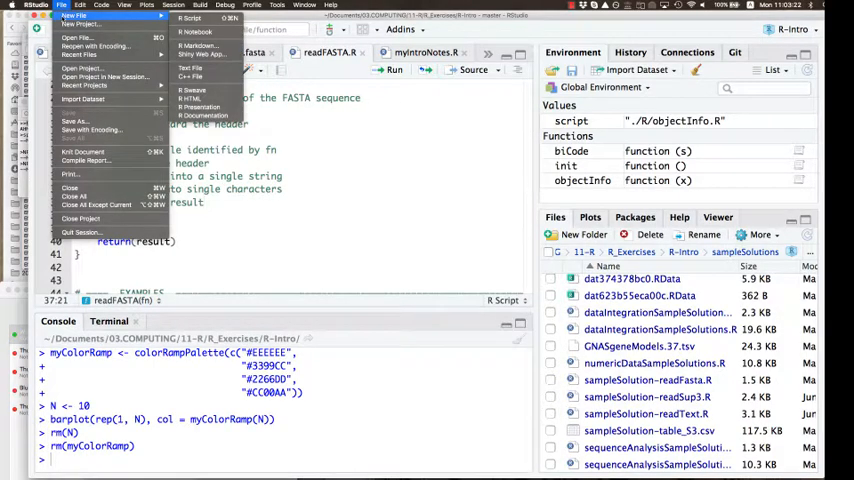
pyautogui.moveTo(190, 68)
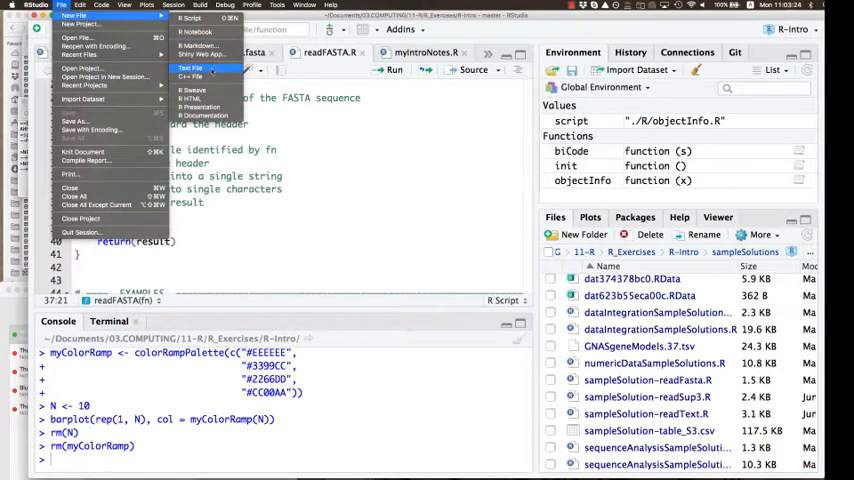
pyautogui.click(190, 68)
pyautogui.write('>')
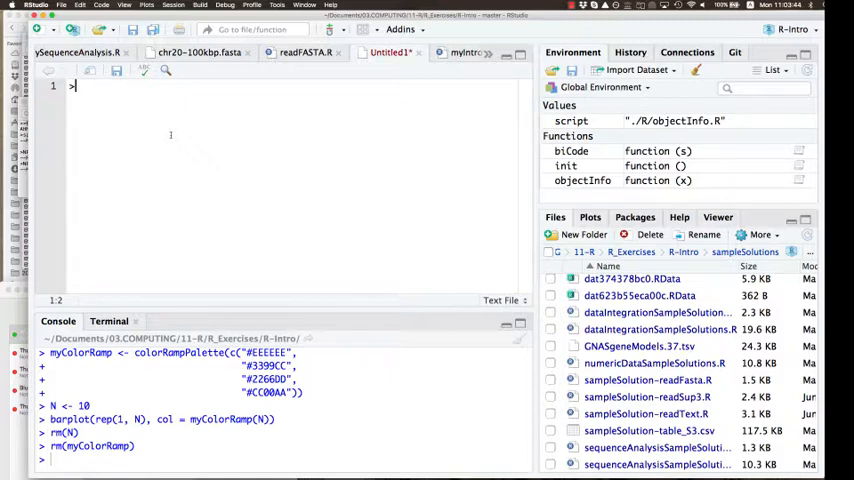
# - Enter a '>test' header followed by AAAA, CCCC, GGGG and TTTT base lines
pyautogui.write('test')
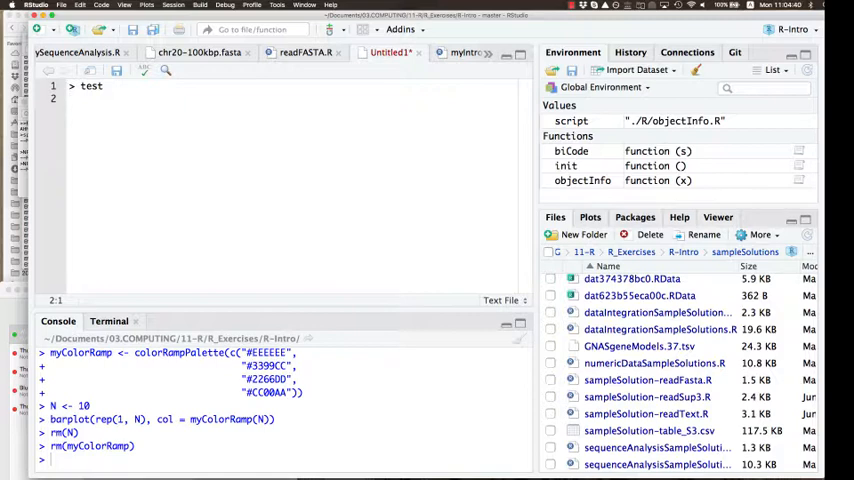
pyautogui.write('AAAA')
pyautogui.write('CCCC')
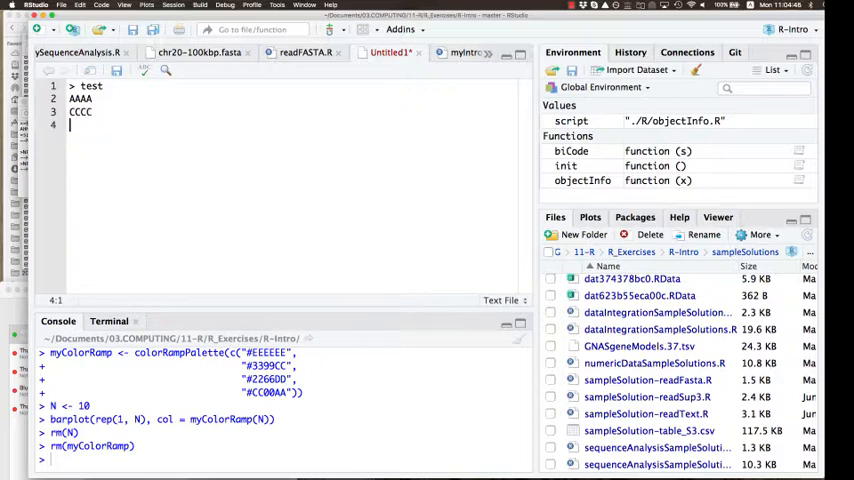
pyautogui.write('GGGG')
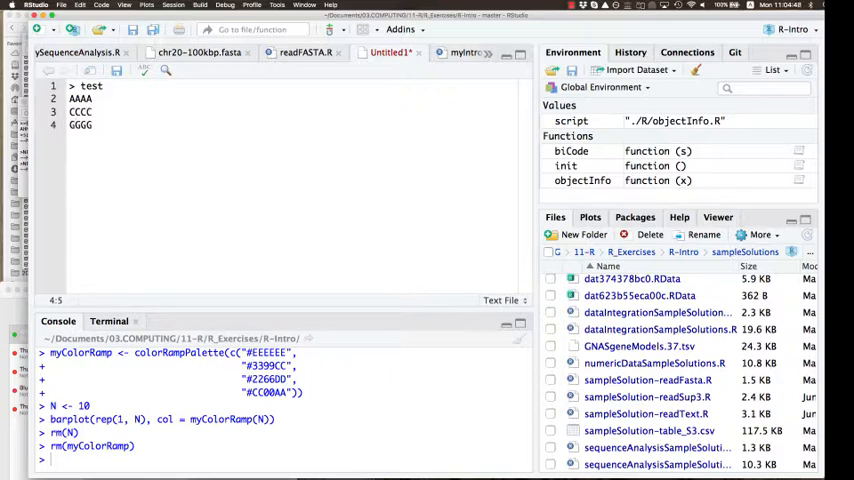
pyautogui.write('T')
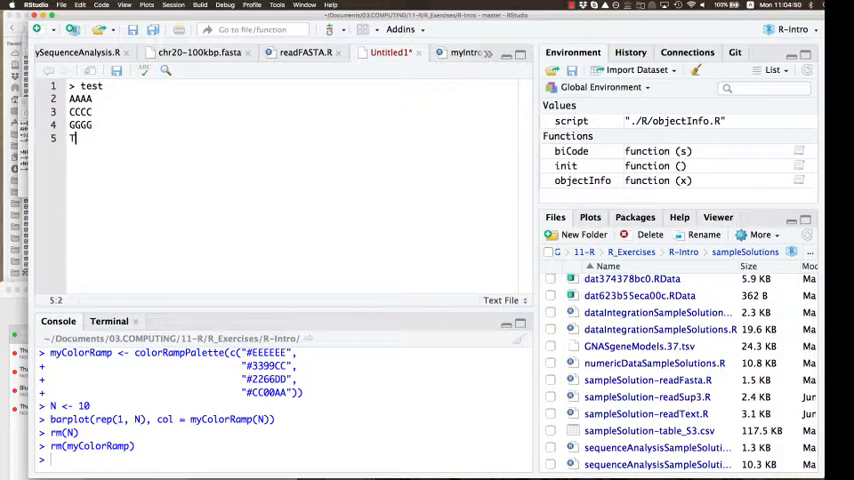
pyautogui.write('TTTT')
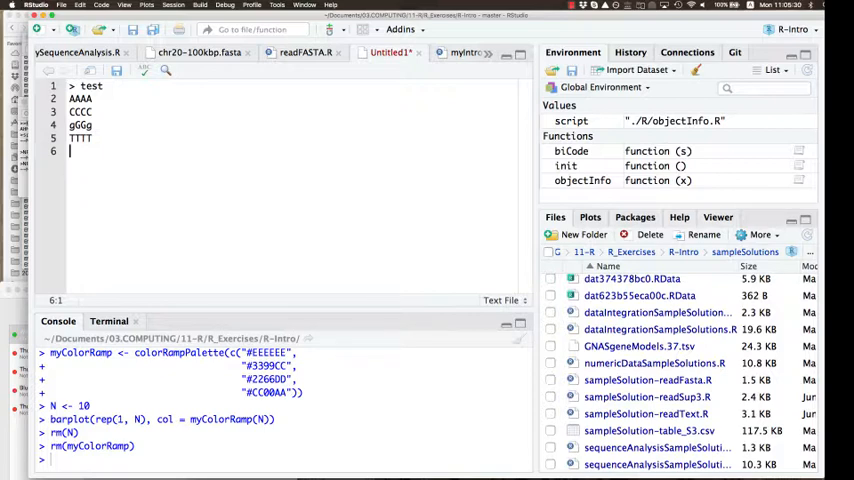
# - Save the new text file as test.fasta
pyautogui.click(60, 4)
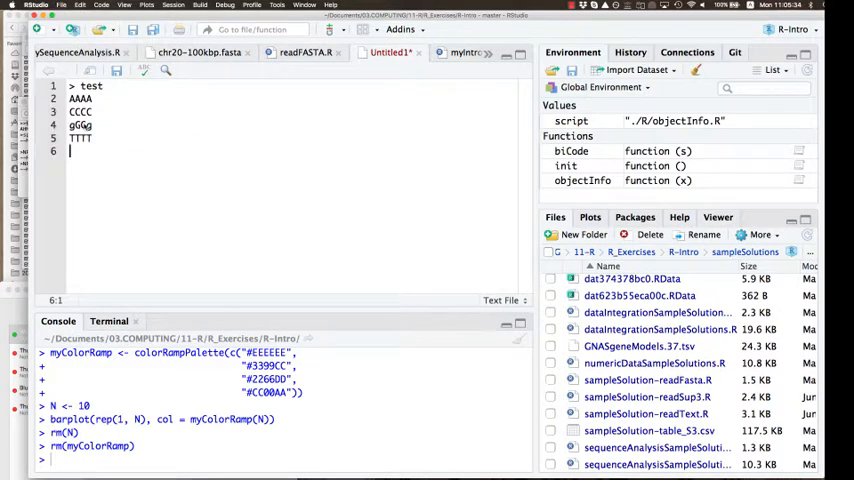
pyautogui.press('cmd+s')
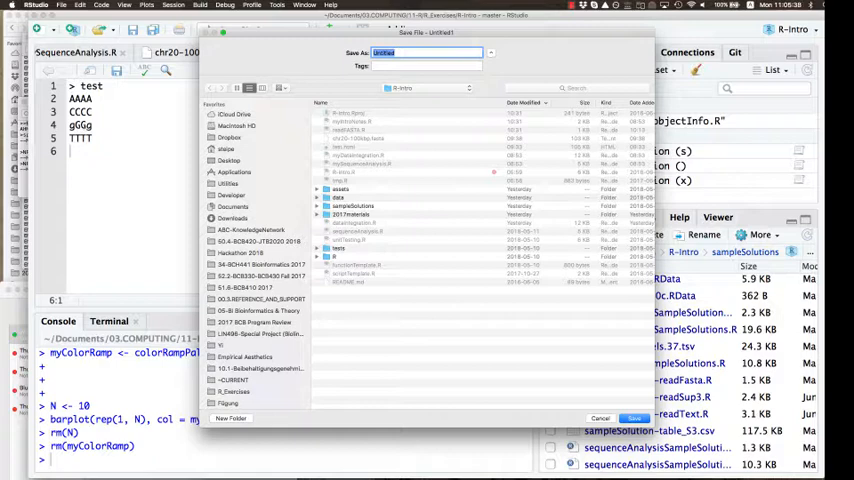
pyautogui.write('test.R')
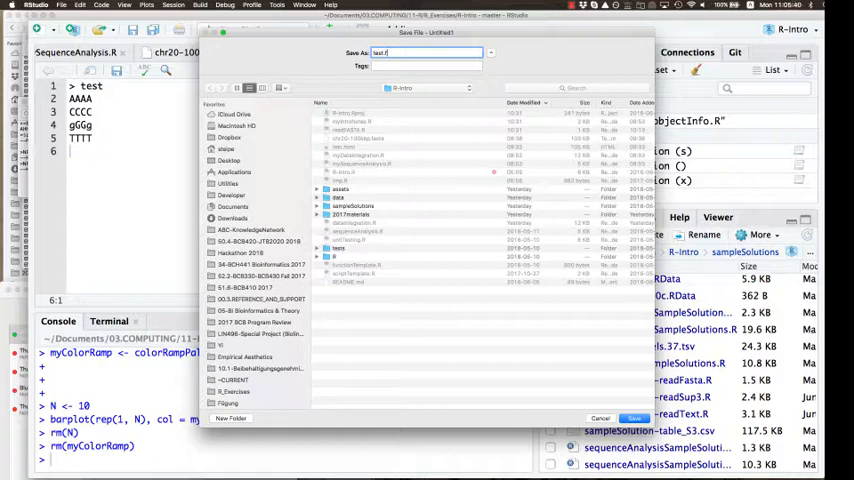
pyautogui.write('asta')
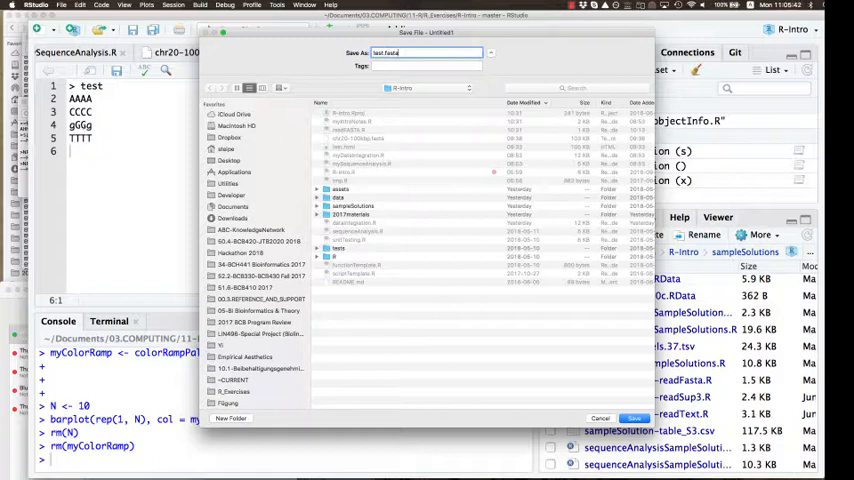
pyautogui.click(634, 418)
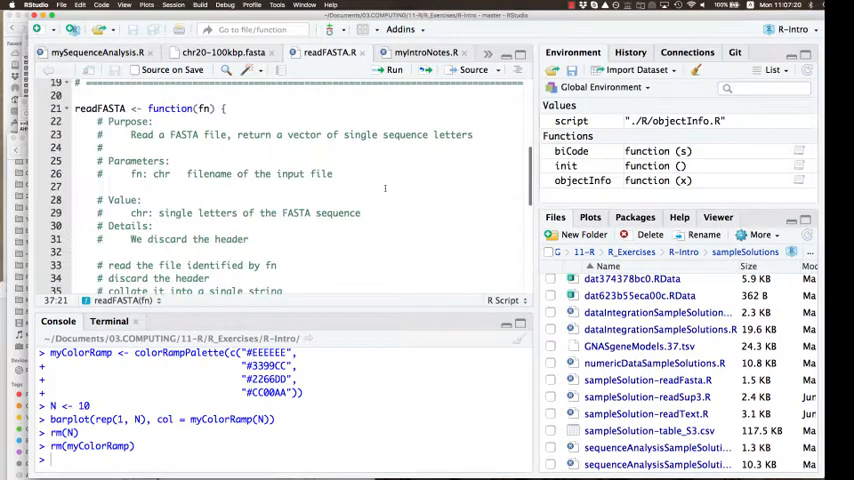
# - Scroll readFASTA.R to the commented step outline of the function body
pyautogui.scroll(-3)
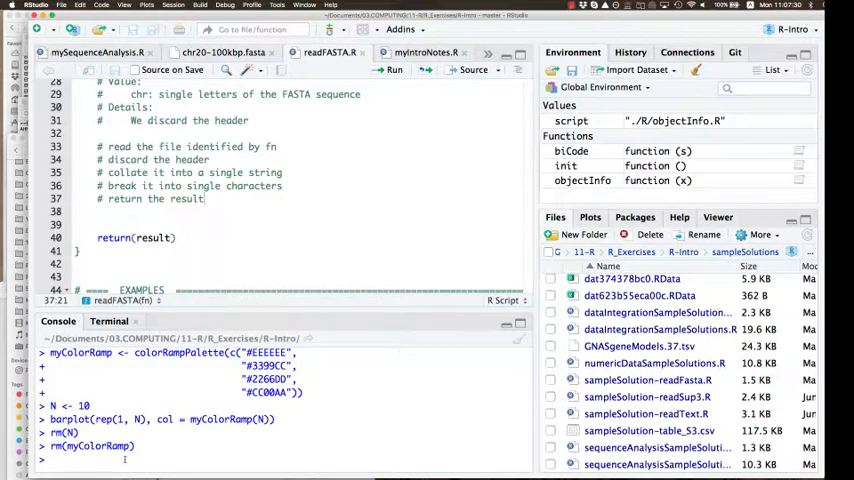
# - Run fn <- "test.fasta" in the console
pyautogui.write('fn <-')
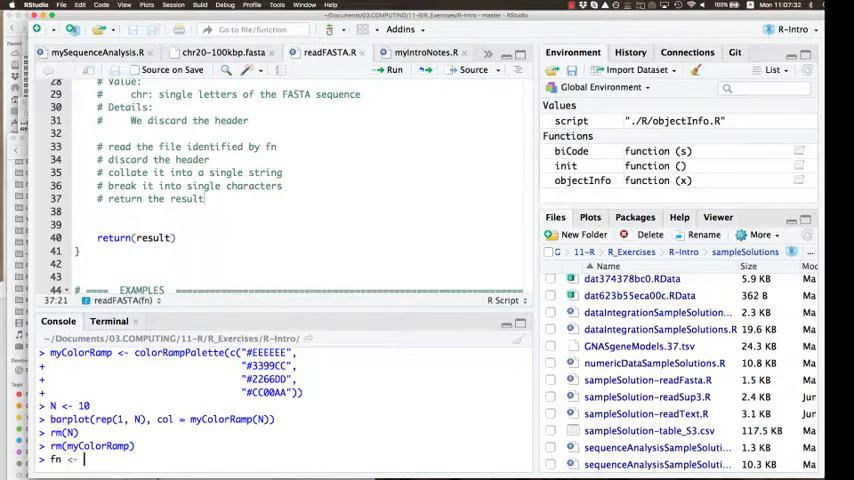
pyautogui.write('"test"')
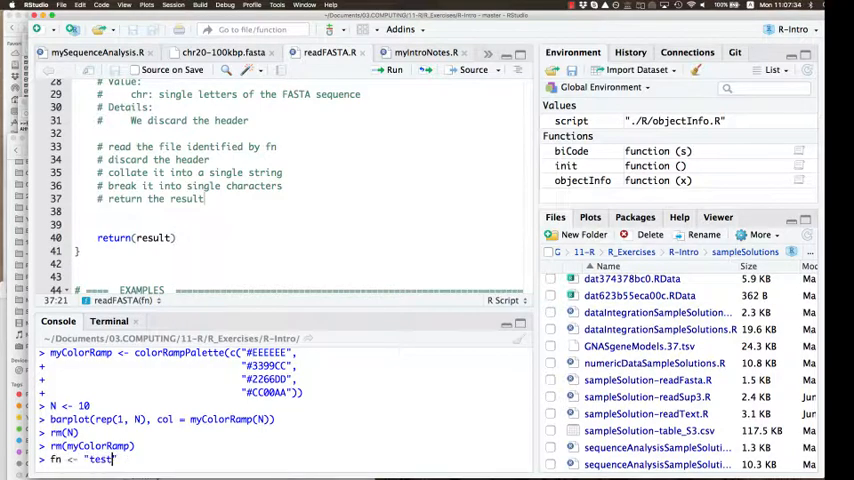
pyautogui.write('.fasta')
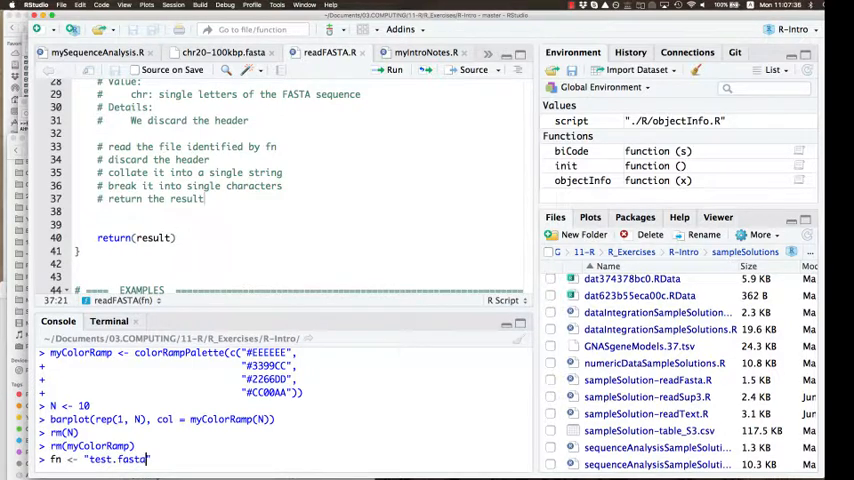
pyautogui.press('Return')
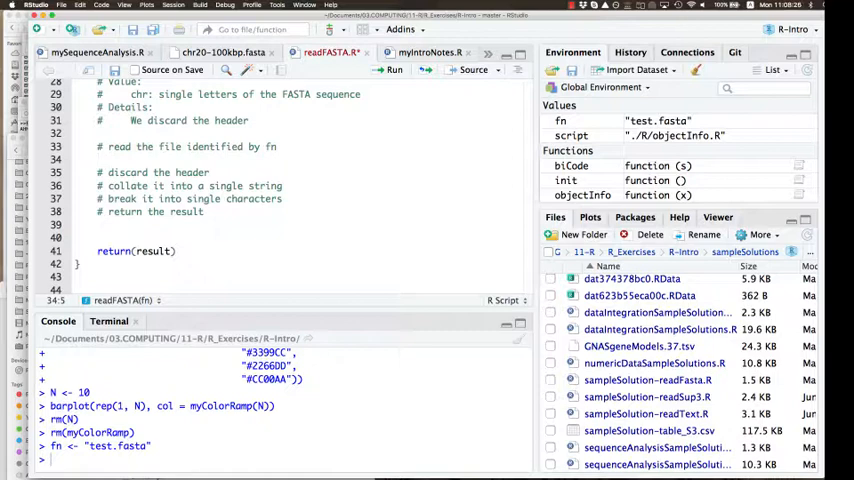
# - Add tmp <- readLines(fn) under the read-file comment in readFASTA
pyautogui.click(98, 160)
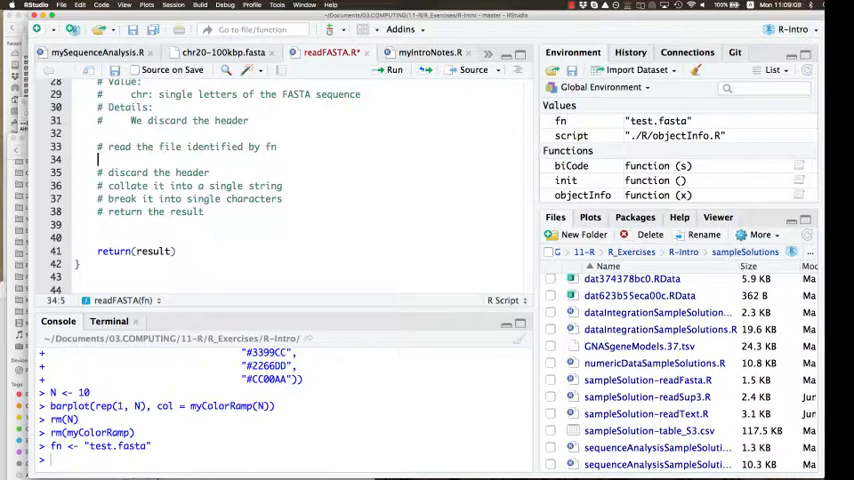
pyautogui.write('tmp')
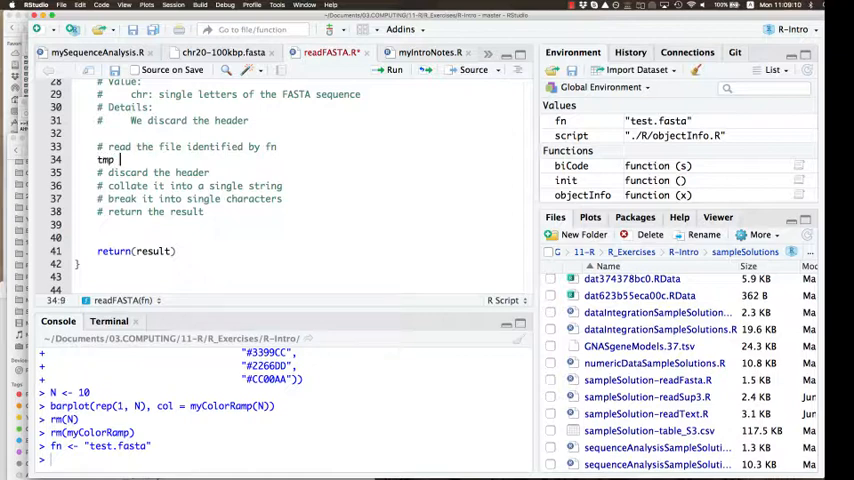
pyautogui.write('<-')
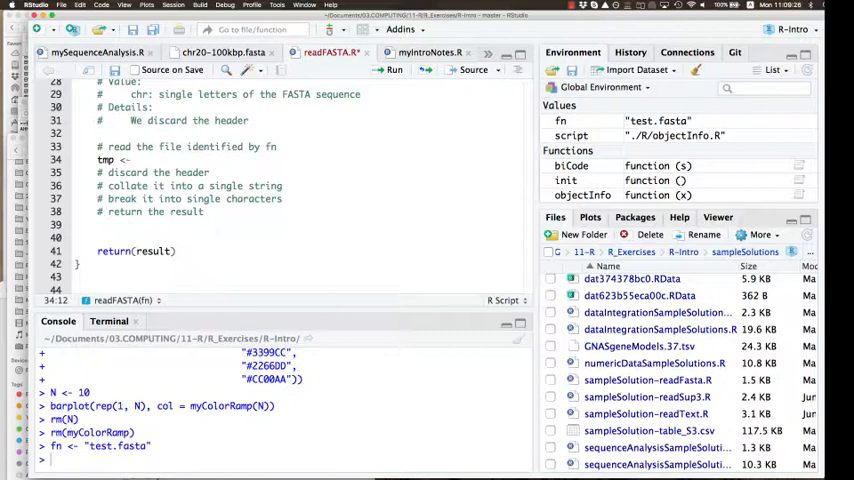
pyautogui.write('r')
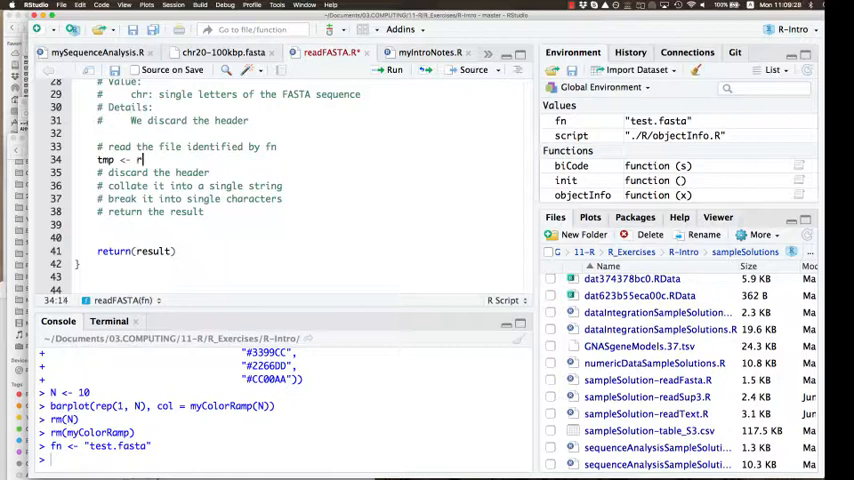
pyautogui.write('eadl')
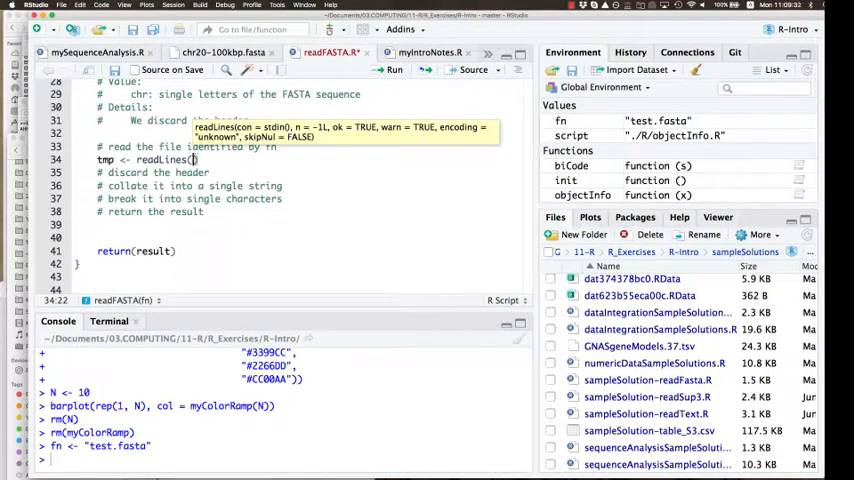
pyautogui.write('fn')
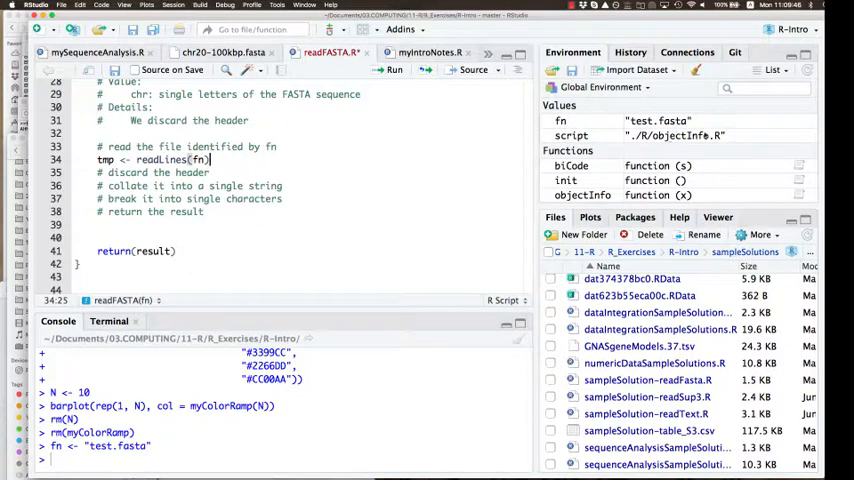
pyautogui.moveTo(422, 204)
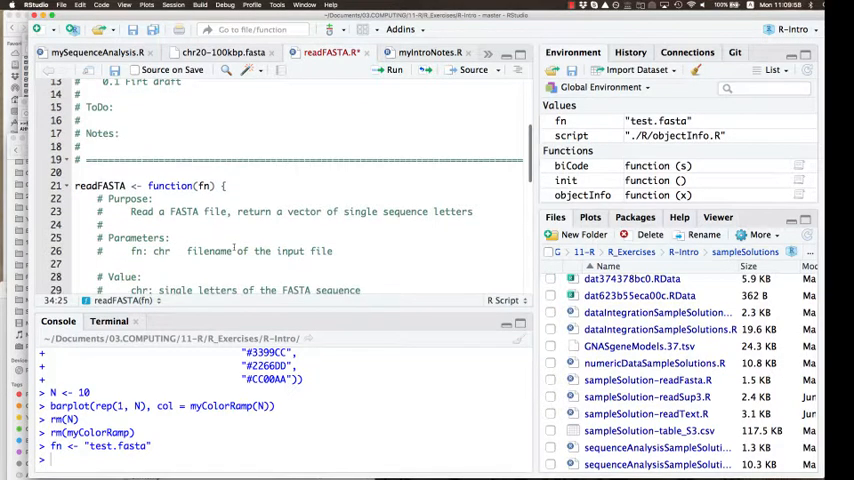
# - Run the readLines line so tmp shows ">test", "AAAA", "CCCC", "GGGG", "TTTT"
pyautogui.scroll(-3)
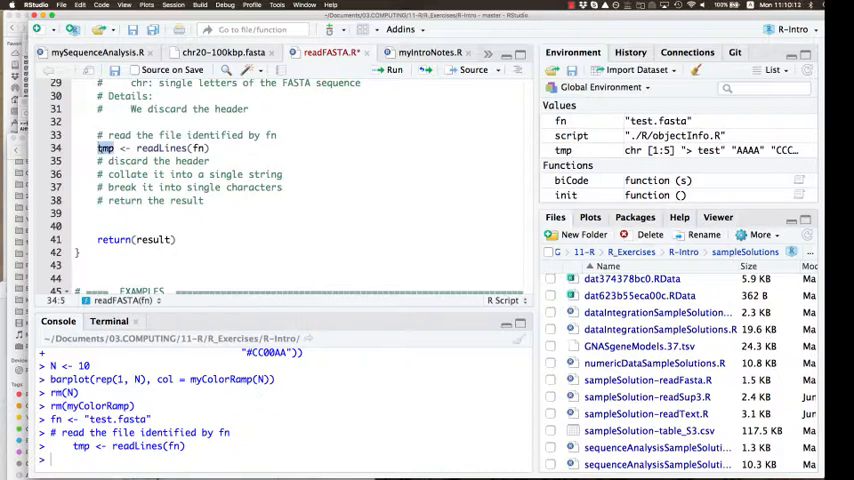
pyautogui.press('enter')
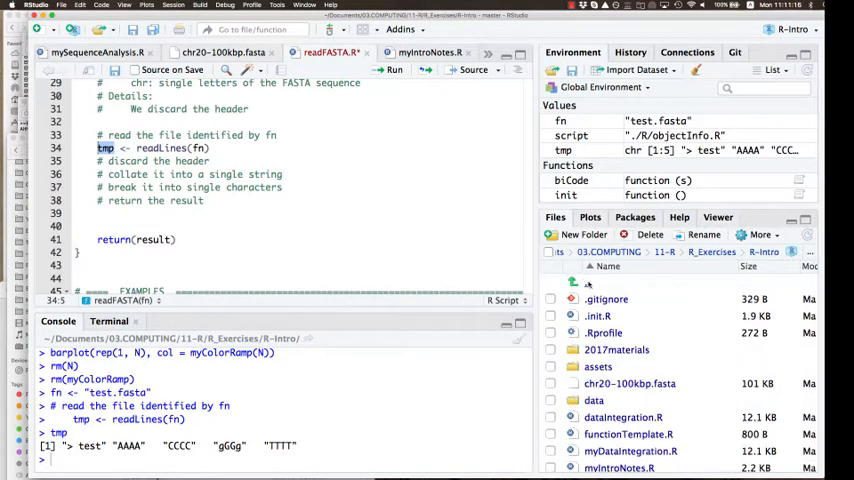
pyautogui.scroll(-3)
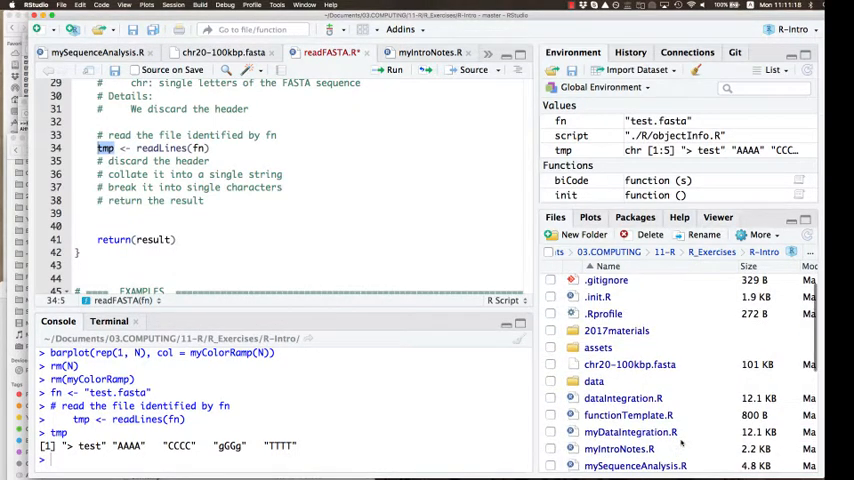
pyautogui.scroll(-3)
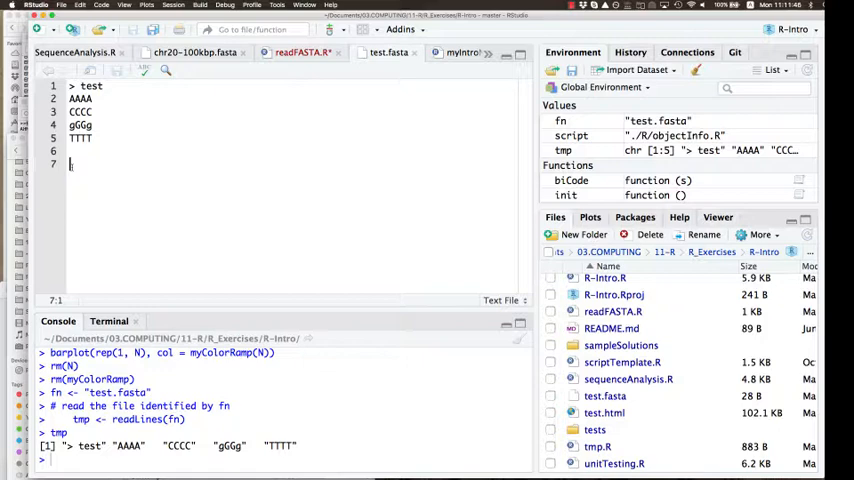
pyautogui.moveTo(114, 152)
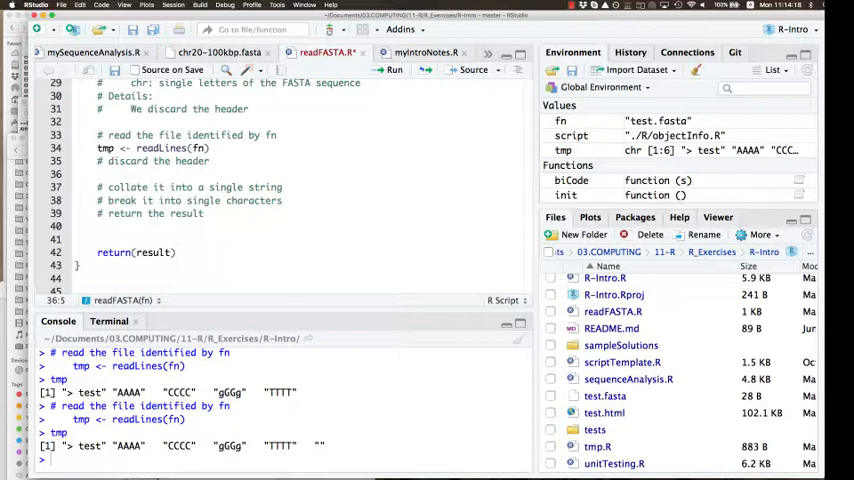
pyautogui.click(98, 174)
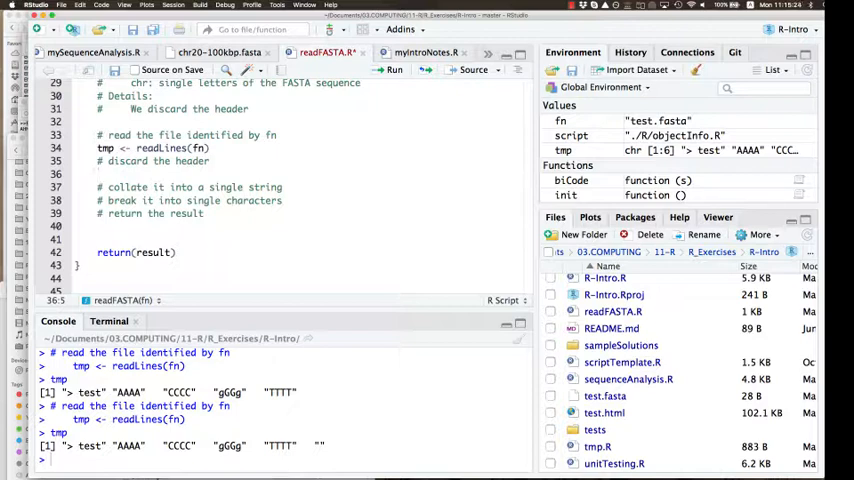
pyautogui.click(98, 174)
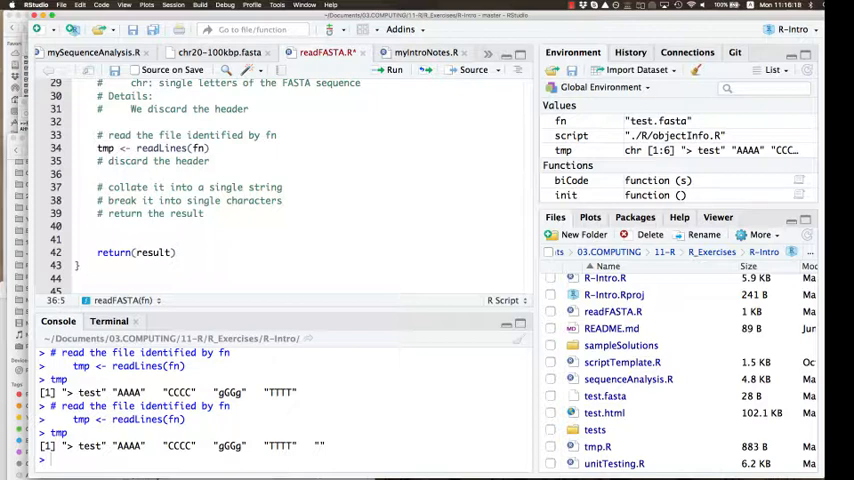
# - Place the cursor near the ToDo heading at the top of readFASTA.R
pyautogui.click(120, 174)
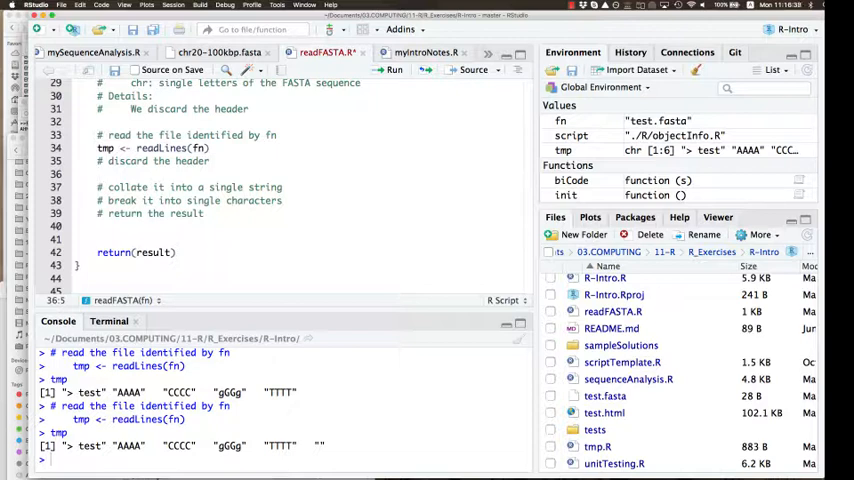
pyautogui.click(98, 174)
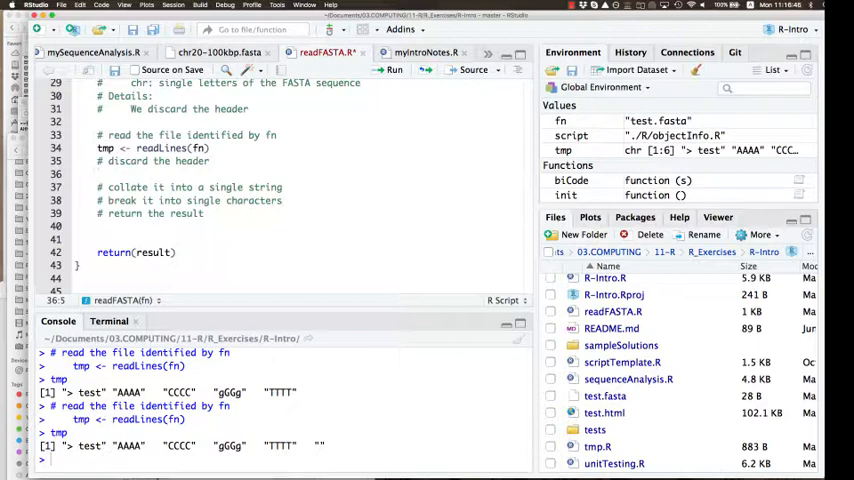
pyautogui.click(98, 172)
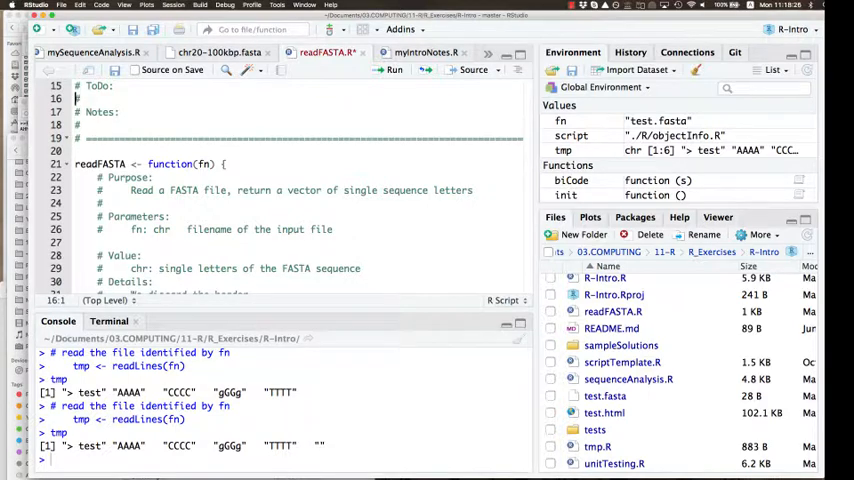
# - Add a 'Check for valid FASTA' note under the ToDo heading
pyautogui.press('Return')
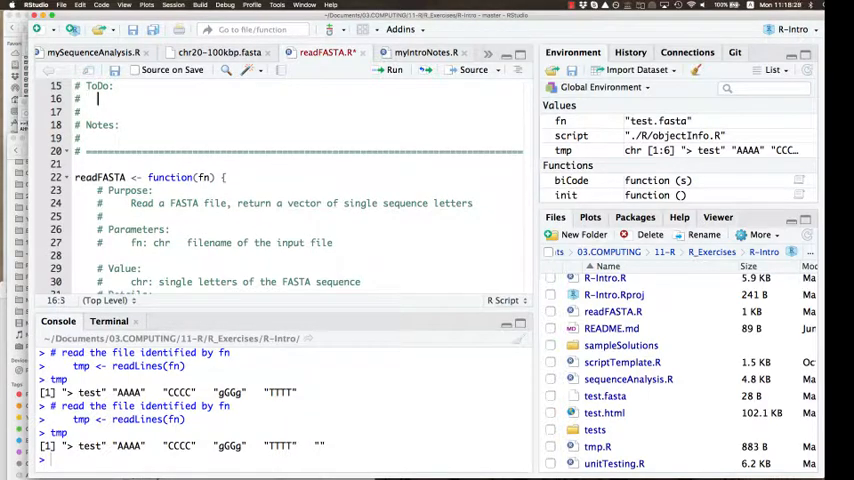
pyautogui.write('Check for')
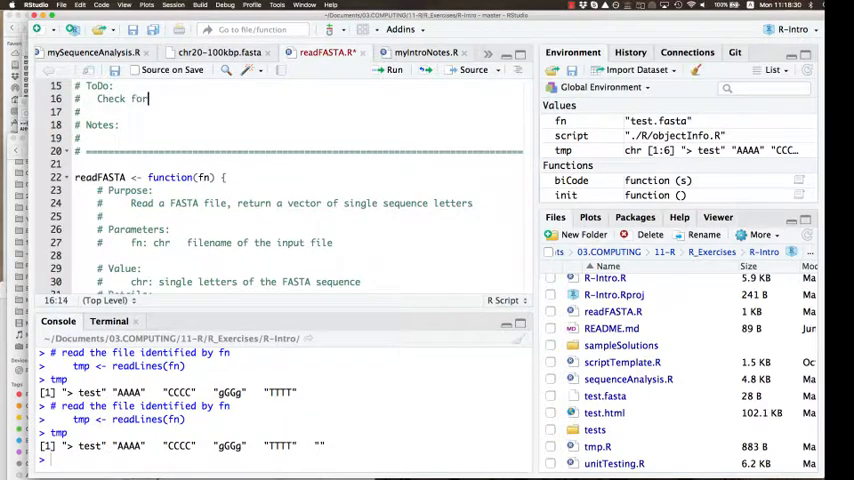
pyautogui.write('valid F')
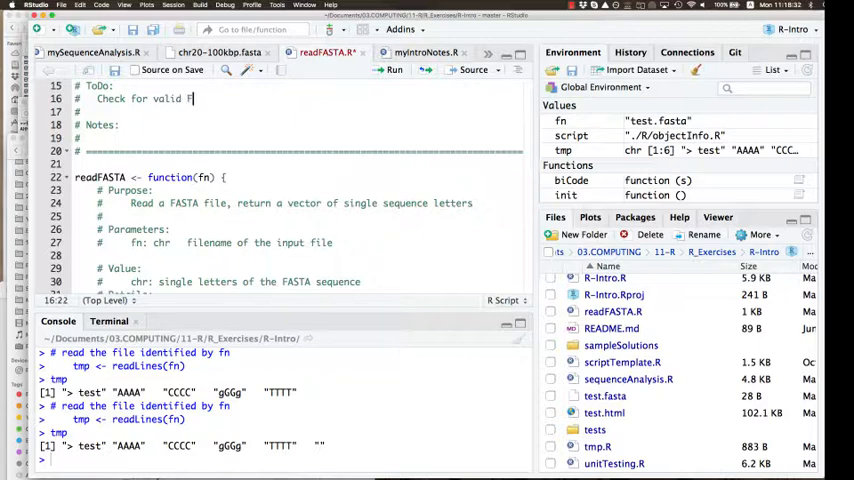
pyautogui.write('AST')
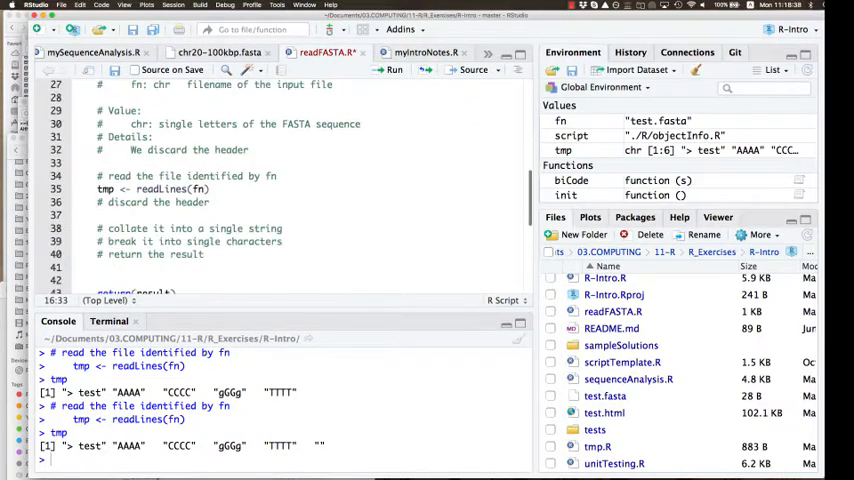
# - Move to the empty line below the discard-the-header comment to start the tmp line
pyautogui.scroll(-3)
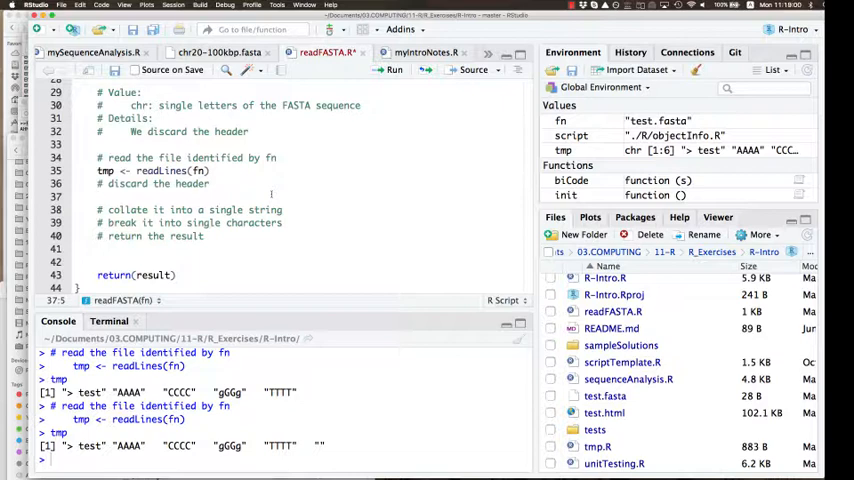
pyautogui.click(98, 196)
pyautogui.write('tmp[')
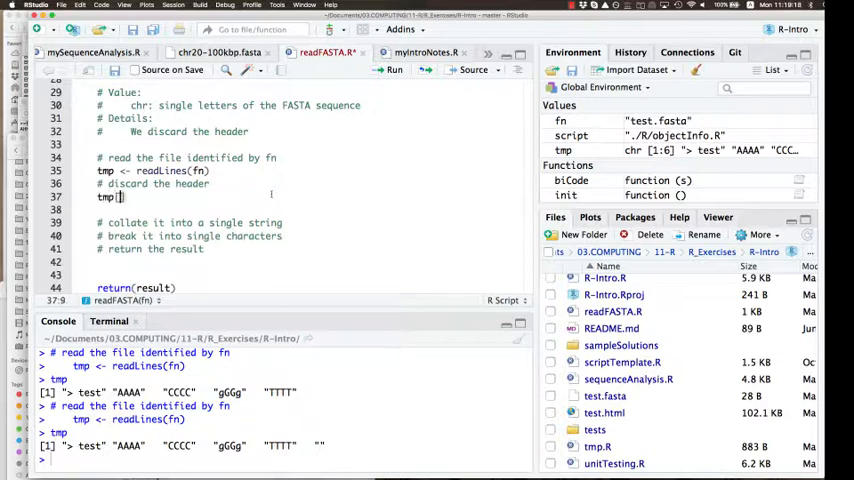
# - Complete the discard-header line as tmp <- tmp[-1] and run it, leaving the four sequence lines
pyautogui.write('-1')
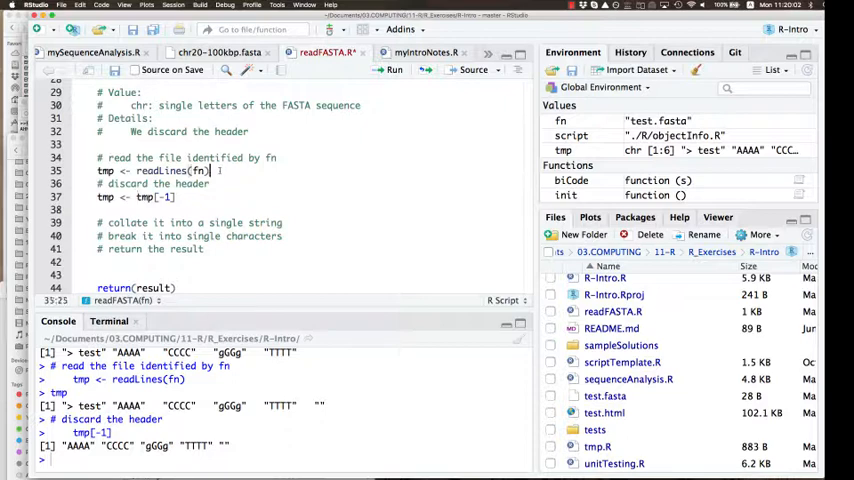
pyautogui.write('[-1]')
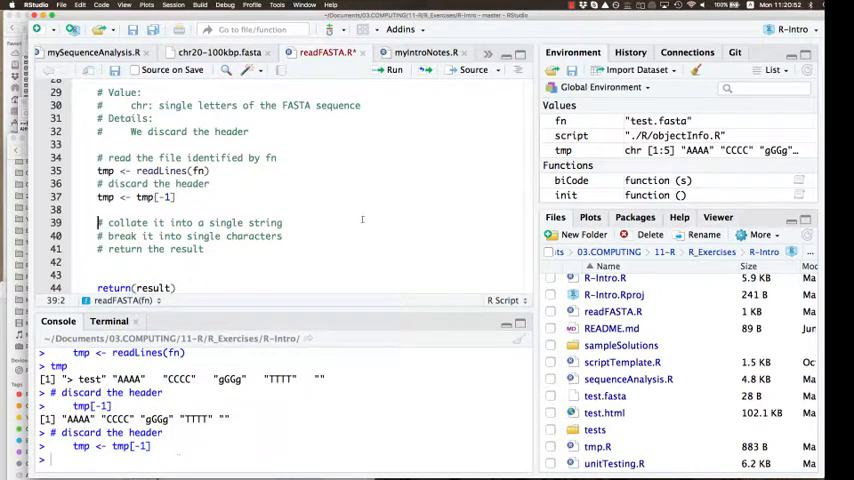
# - Add the trial line c(1, 4, 17) under the collapse comment and run it in the console
pyautogui.click(284, 222)
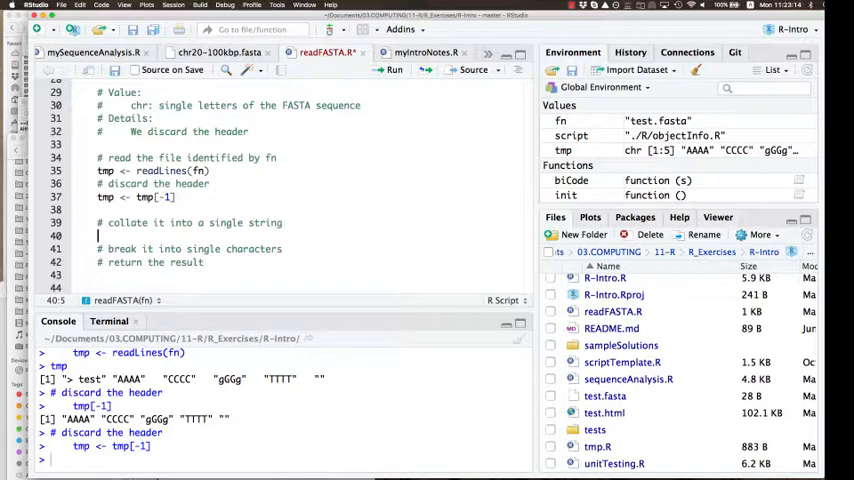
pyautogui.write('C90')
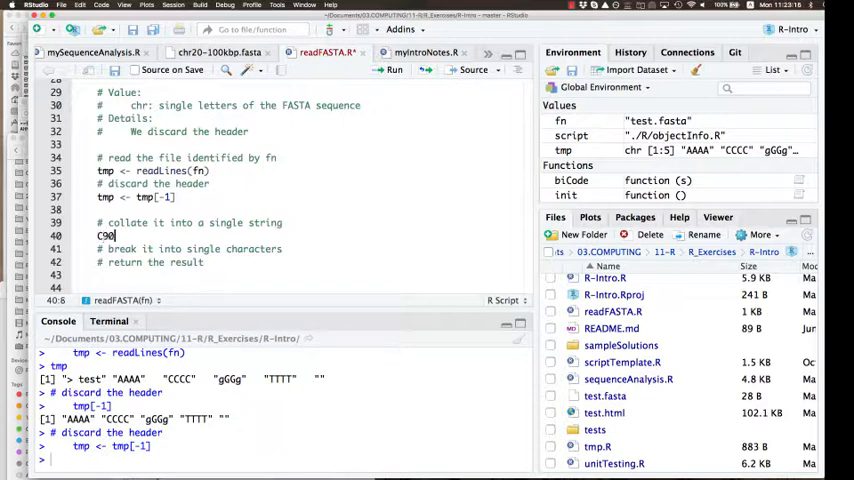
pyautogui.press('BackSpace')
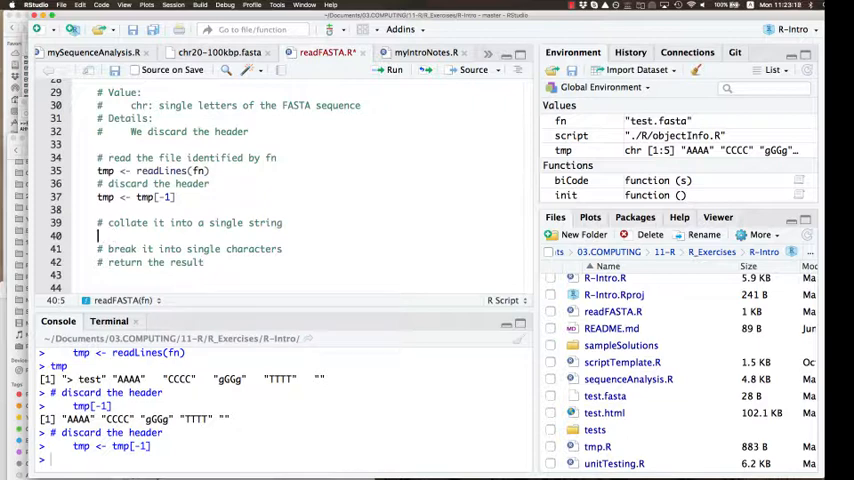
pyautogui.write('c(')
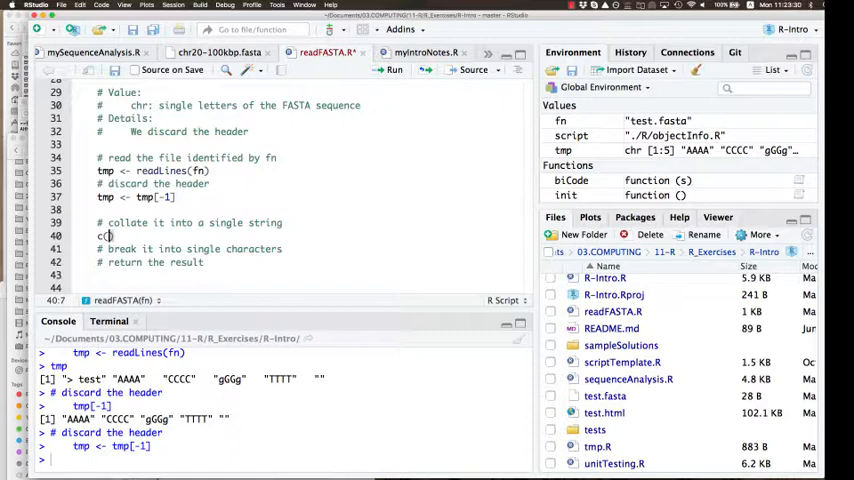
pyautogui.write('1, 4,')
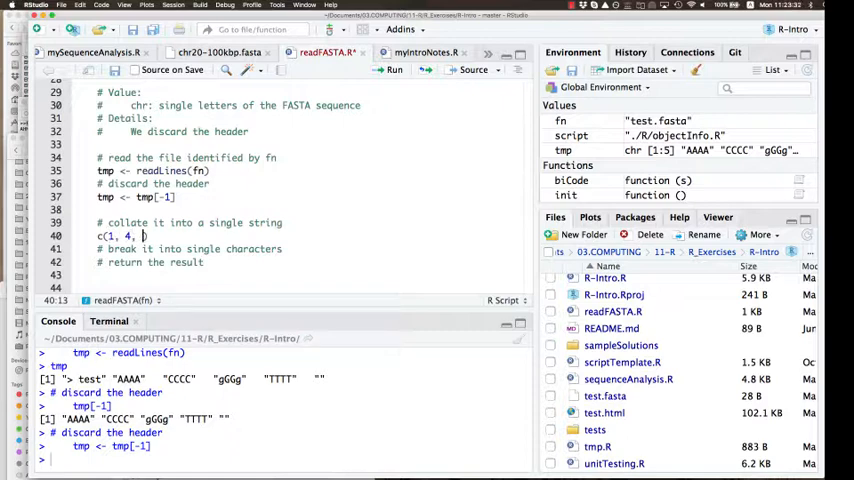
pyautogui.write('17')
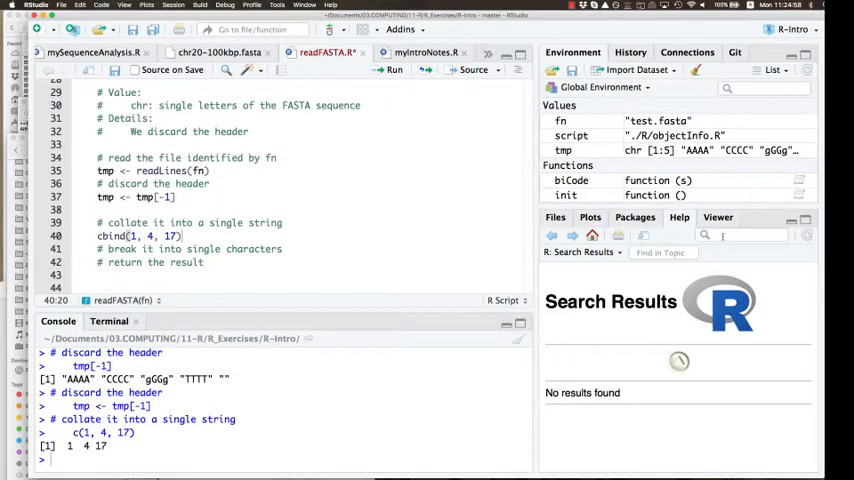
# - Search Help for readLines and scroll through its usage and arguments
pyautogui.write('readLines')
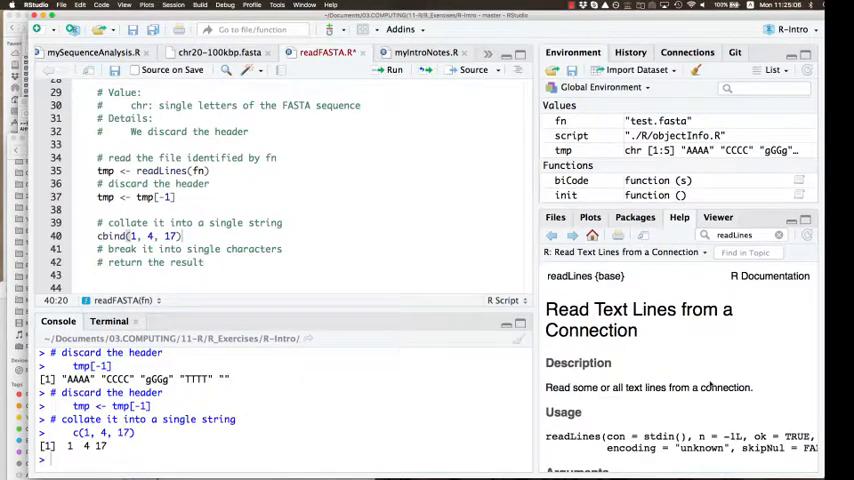
pyautogui.scroll(-3)
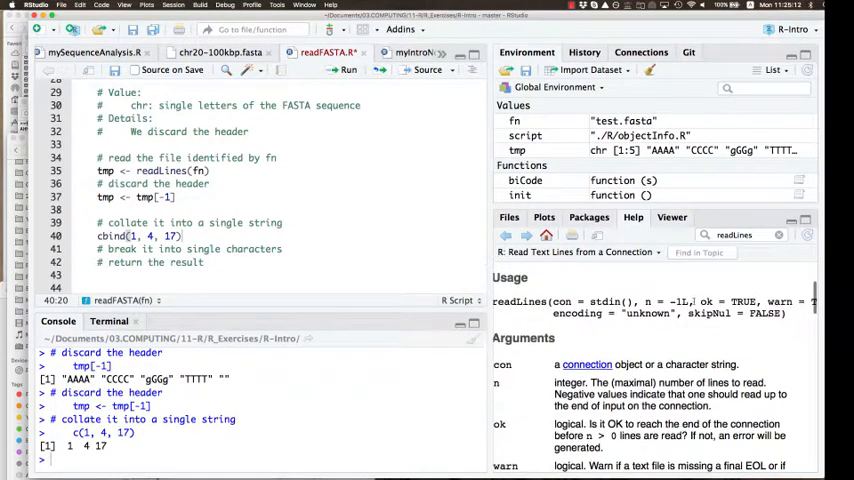
pyautogui.scroll(-3)
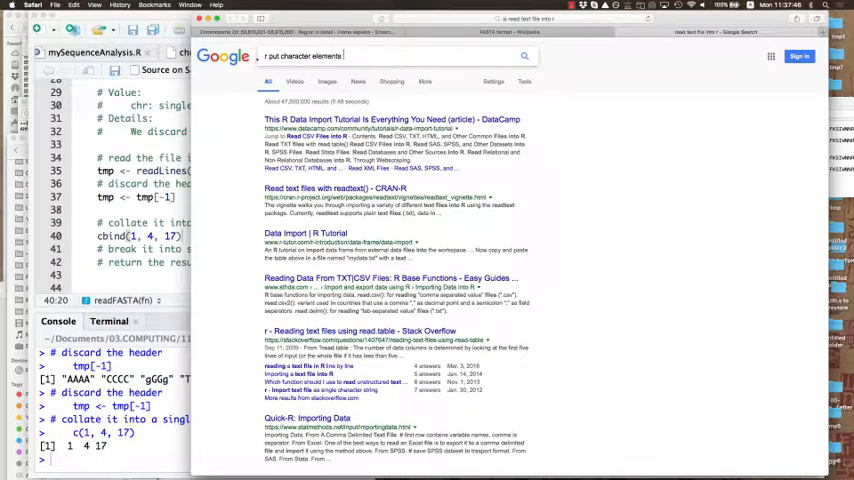
# - Google putting character elements into a single string and read the Stack Overflow collapse answer
pyautogui.write('into a single string')
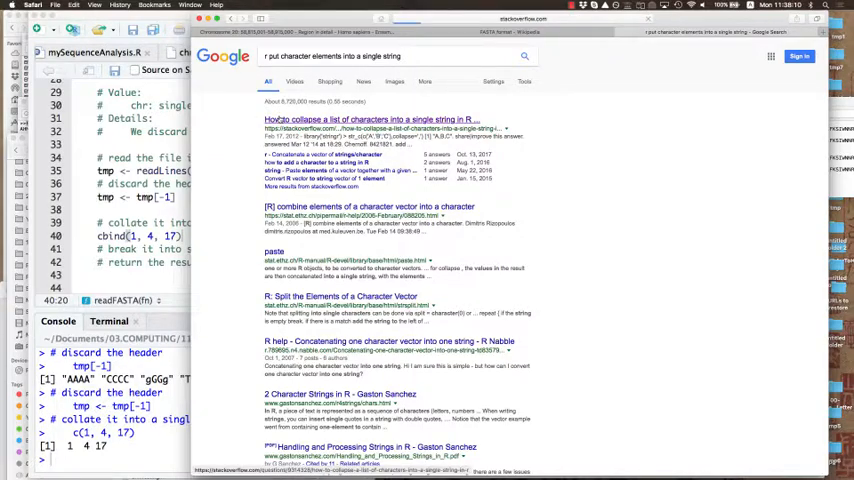
pyautogui.click(372, 120)
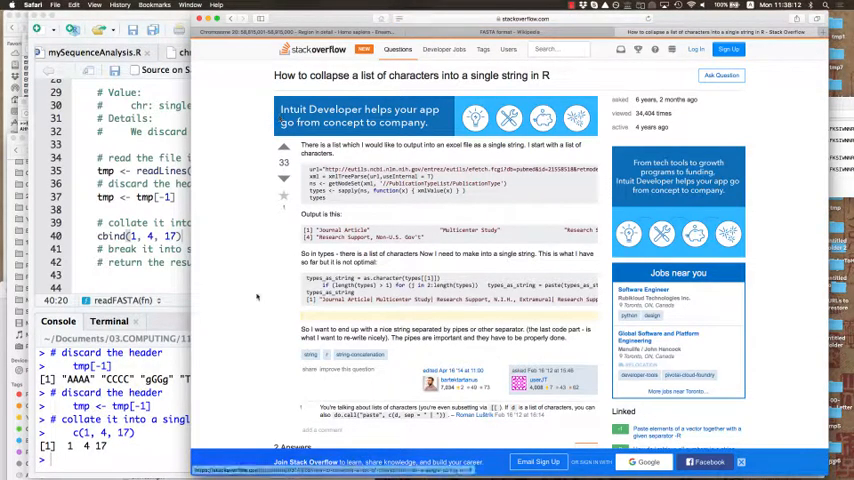
pyautogui.scroll(-3)
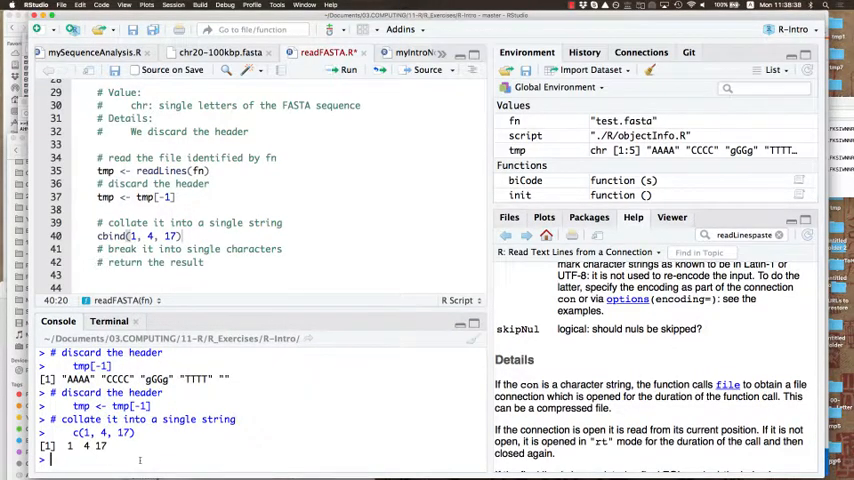
# - Run paste(c('A','B','C'), collapse=', ') variants in the console and scroll the paste help page
pyautogui.write("paste(c('A', 'B', 'C'), collapse=', ')")
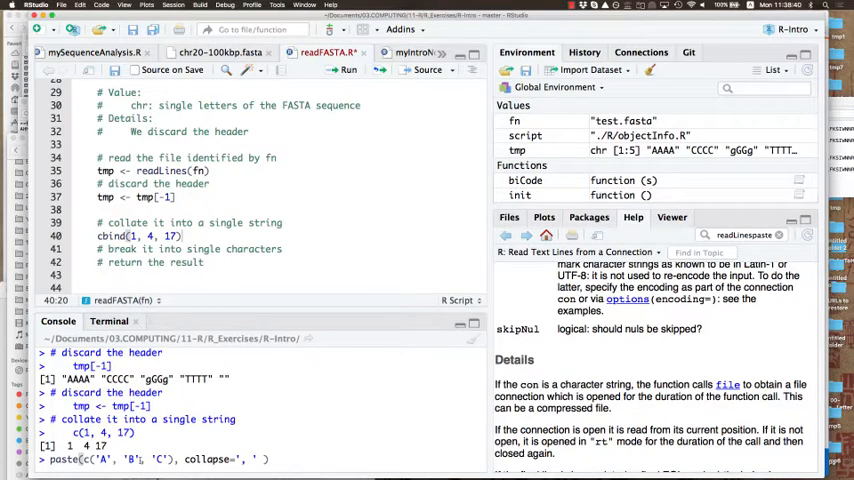
pyautogui.press('Return')
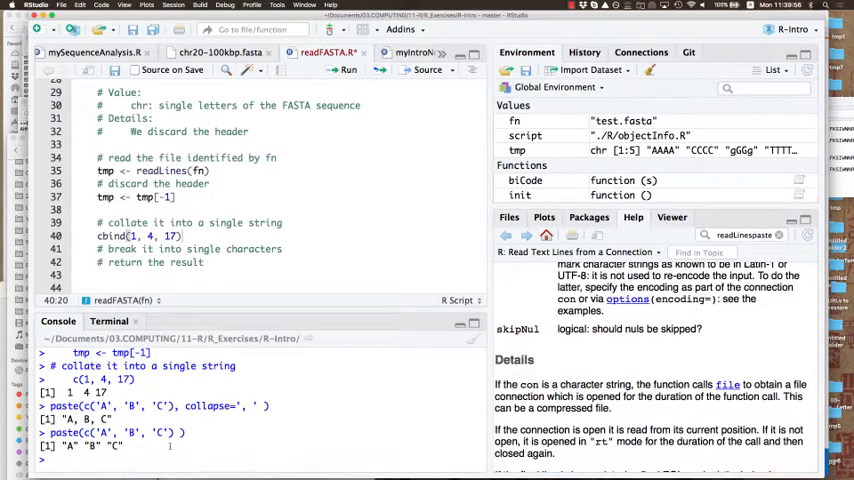
pyautogui.write("paste(c('A', 'B', 'C'), collapse=', ')")
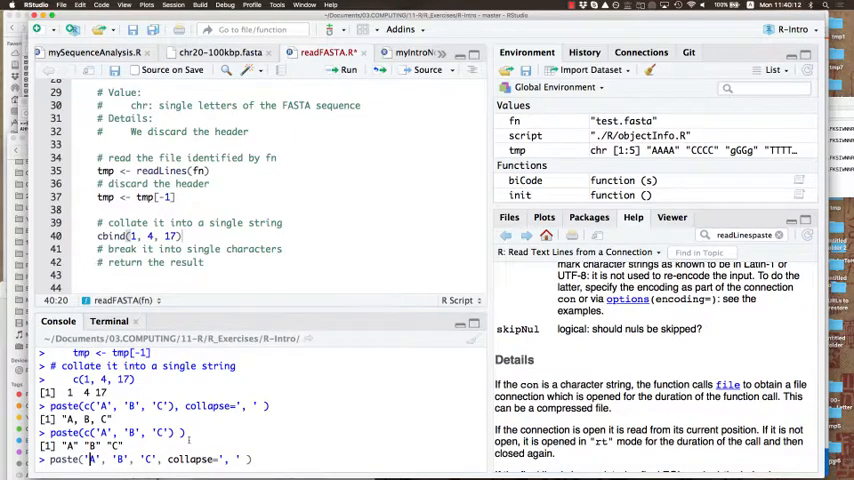
pyautogui.press('Return')
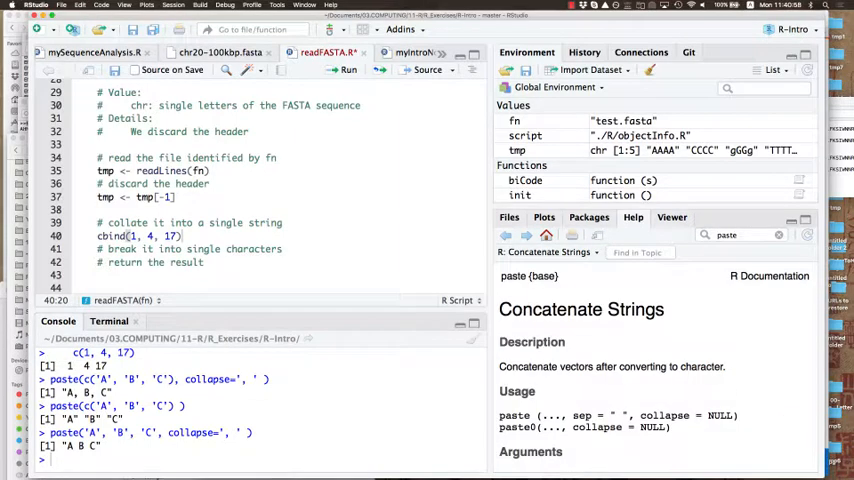
pyautogui.moveTo(654, 204)
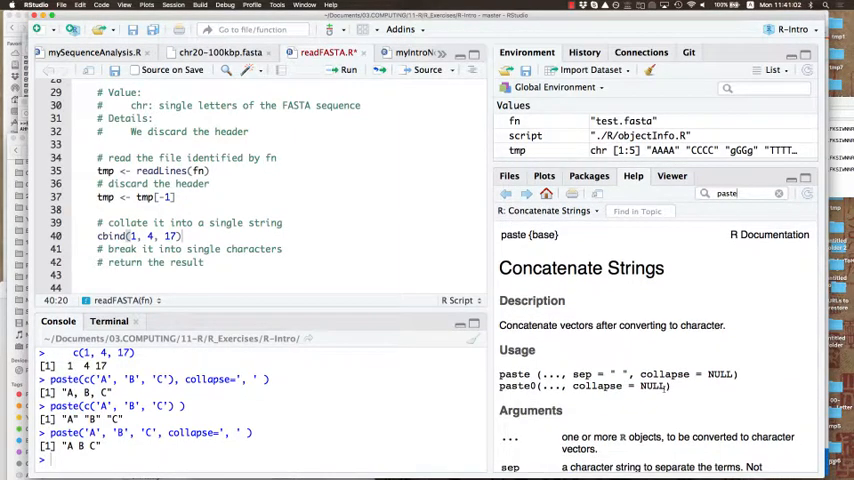
pyautogui.scroll(-3)
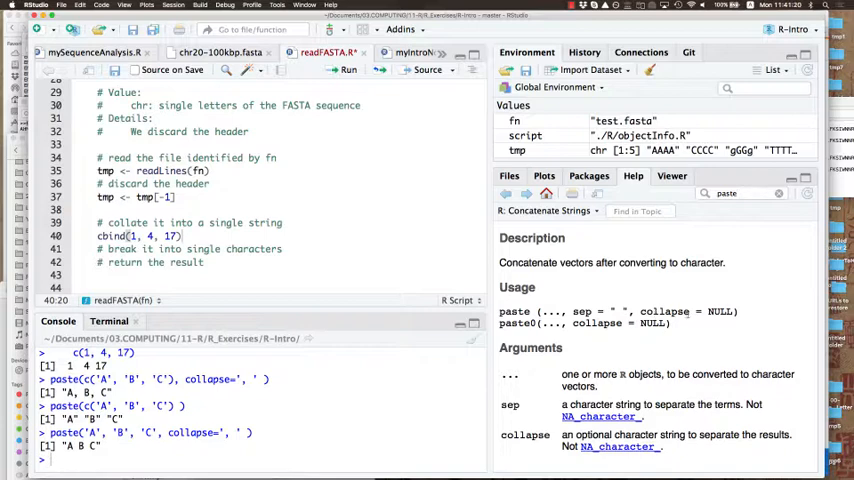
pyautogui.moveTo(694, 404)
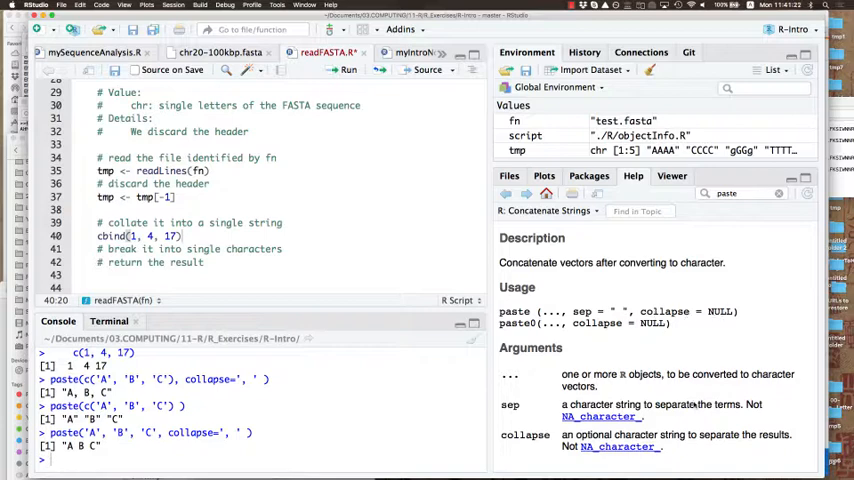
pyautogui.scroll(-3)
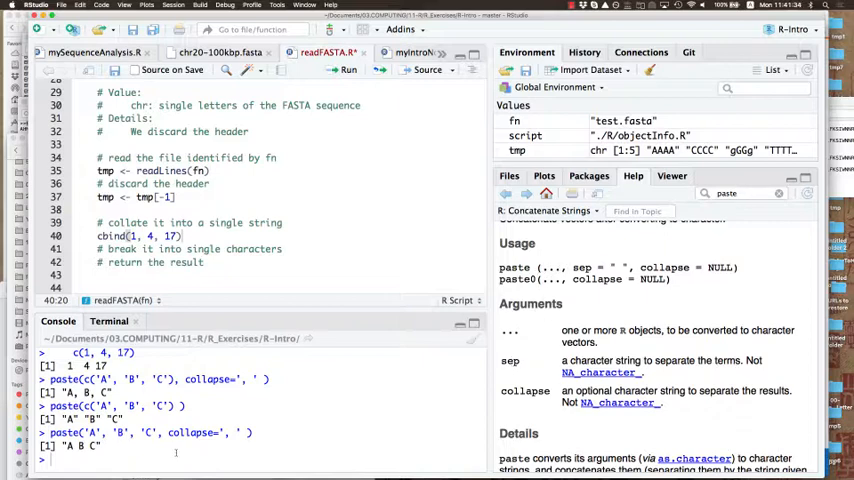
# - Run paste('A','B','C') with and without sep="|" to see separate letters join but a vector stay apart
pyautogui.write("paste('A', 'B', 'C', collapse=', ')")
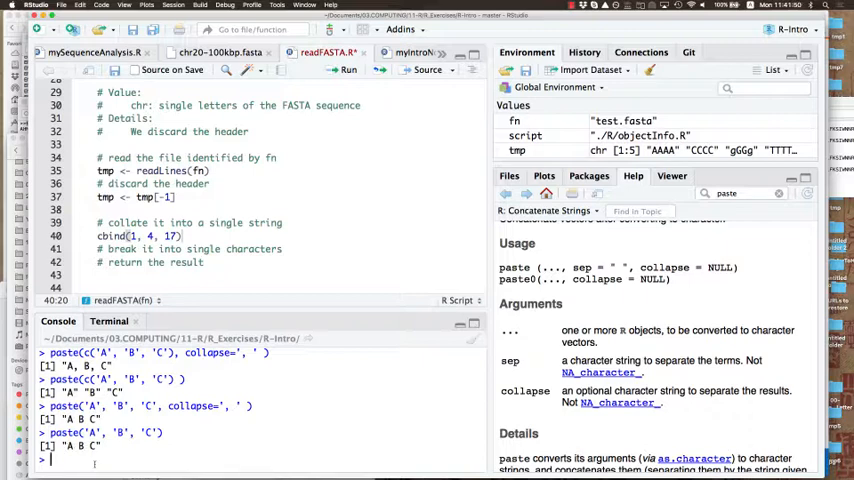
pyautogui.write("paste('A', 'B', 'C')")
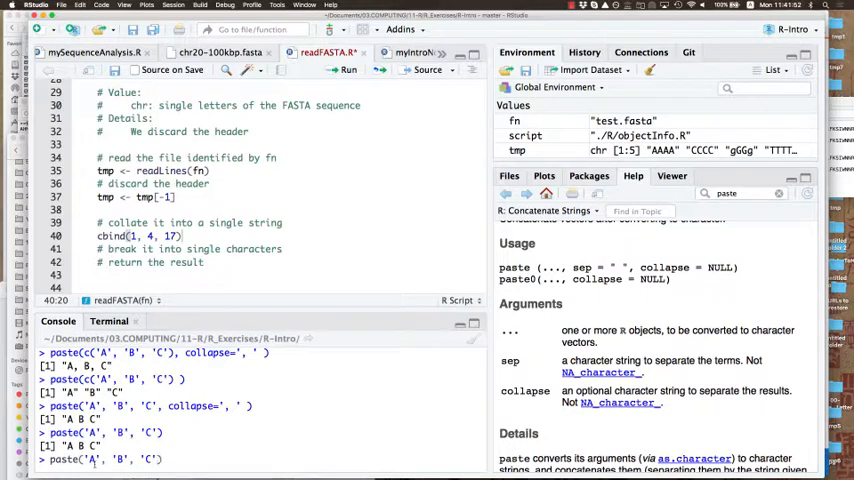
pyautogui.write('sep =')
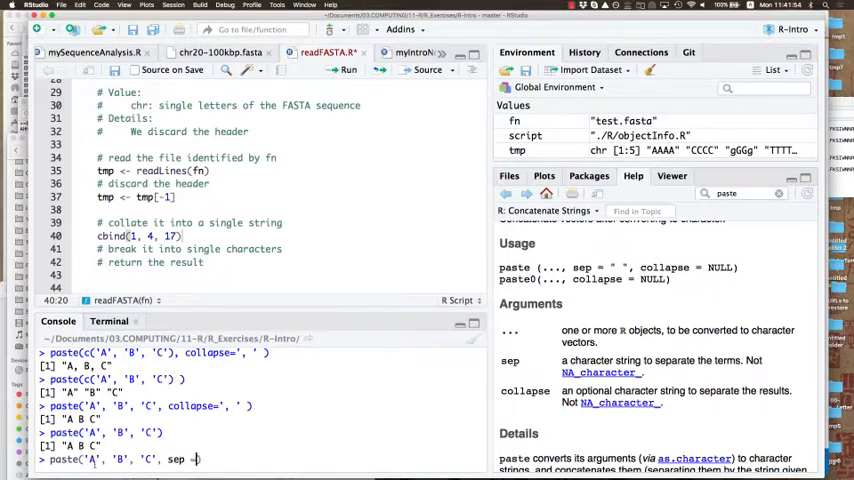
pyautogui.write('"')
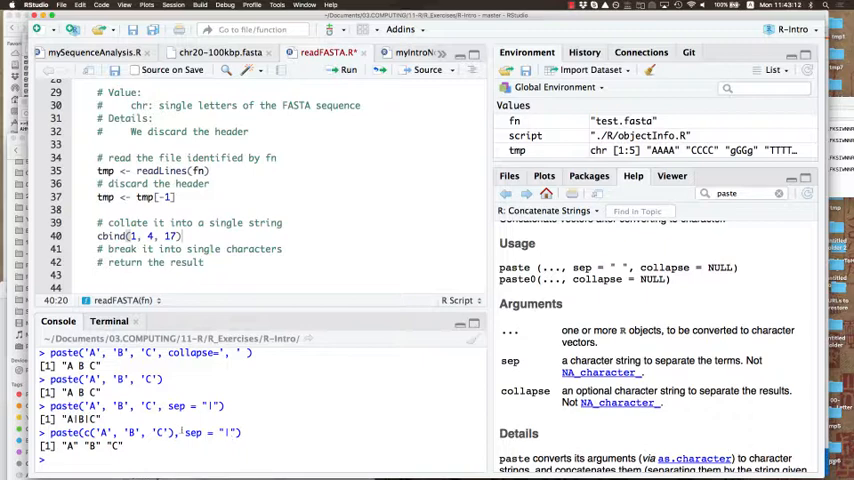
# - Swap sep for collapse to get "A|B|C", then begin paste(tmp on the collapse line in readFASTA.R
pyautogui.doubleClick(192, 432)
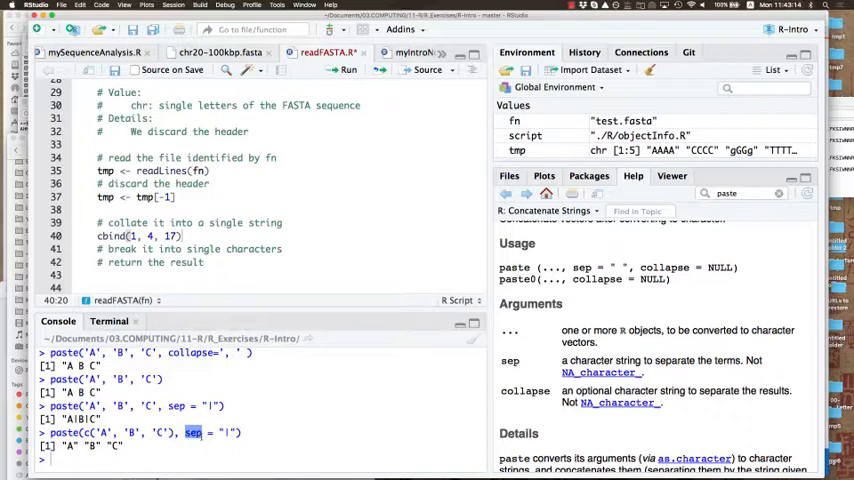
pyautogui.write('collapse')
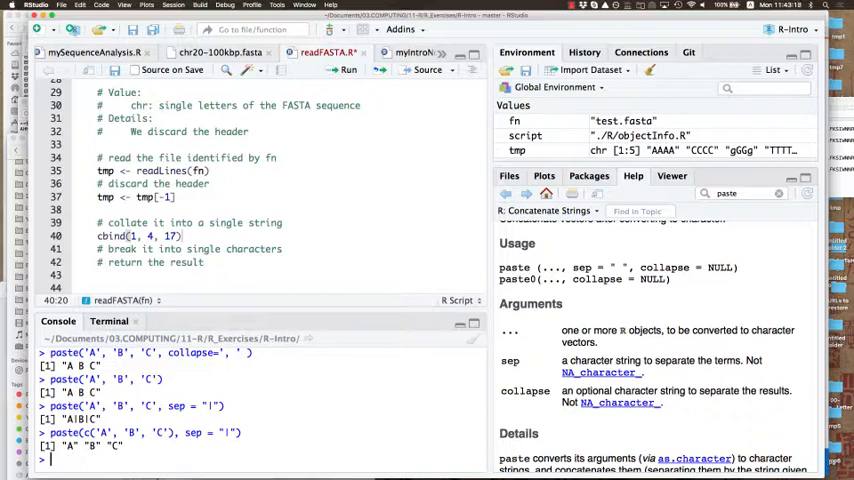
pyautogui.write('paste(c(\'A\', \'B\', \'C\'), sep = "|")')
pyautogui.click(192, 236)
pyautogui.write('paste(tmp')
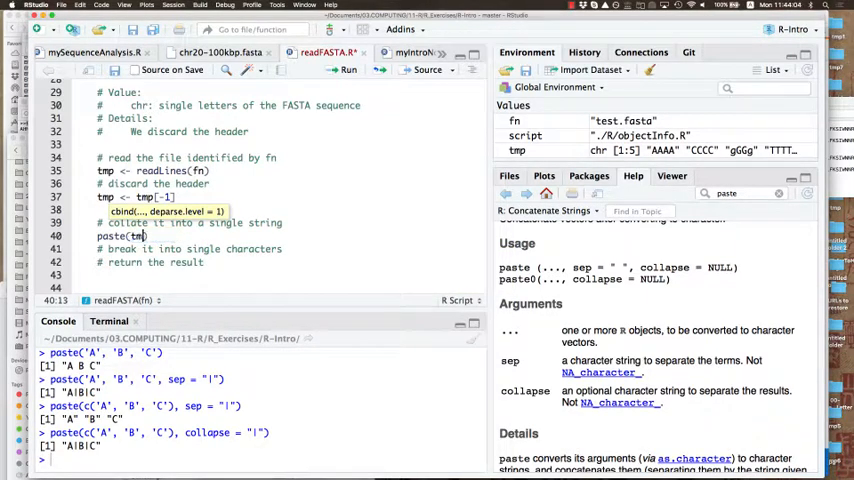
# - Finish the line as tmp <- paste(tmp, collapse = "") and run it, giving "AAAACCCCGGGGTTTT"
pyautogui.write(', collapse =')
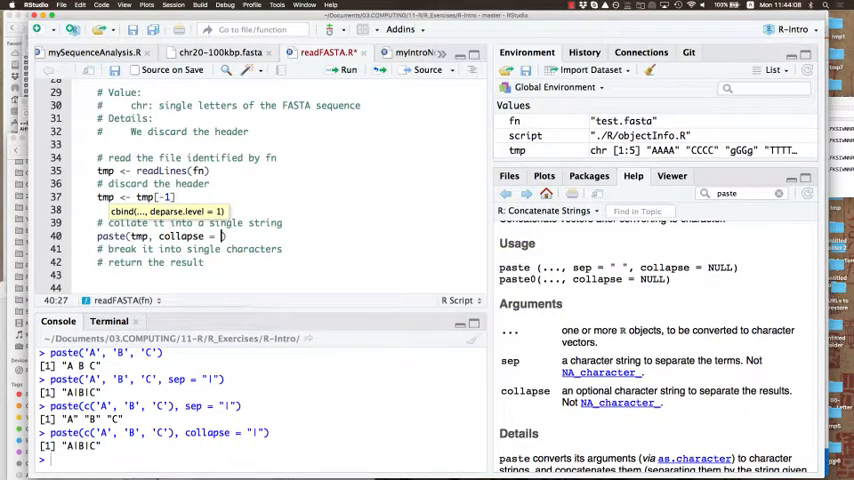
pyautogui.write('""')
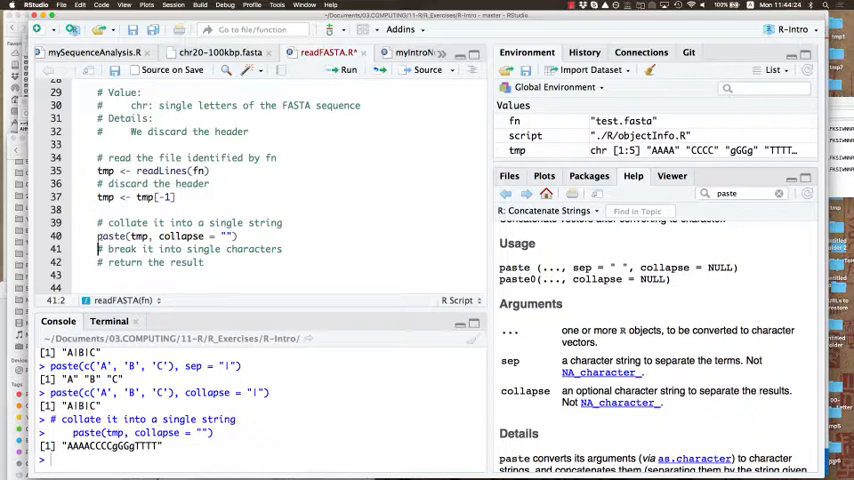
pyautogui.click(96, 236)
pyautogui.write('tmp <- ')
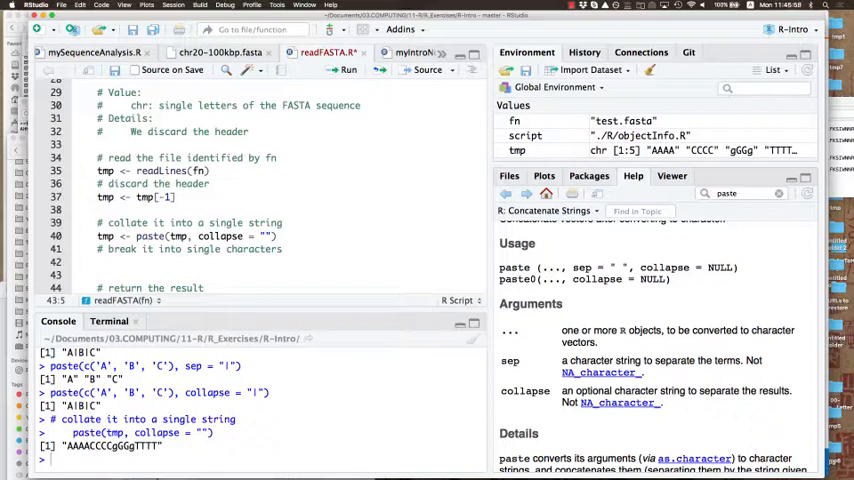
pyautogui.click(98, 276)
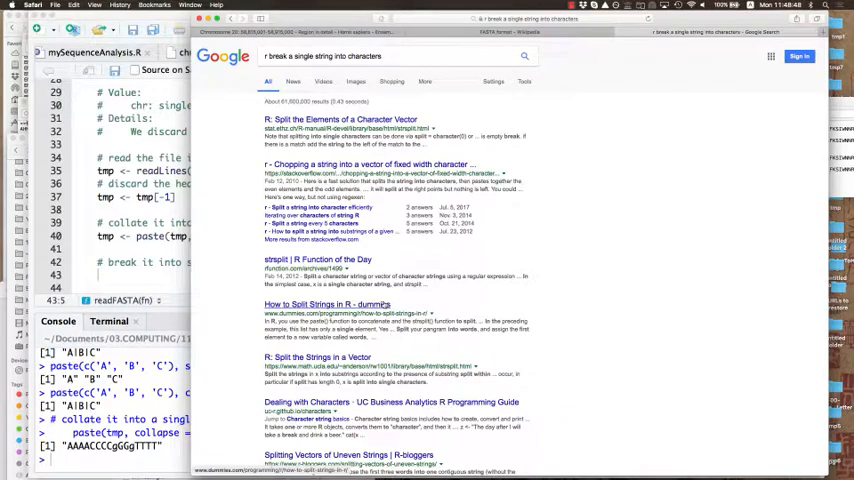
# - Read the Dummies.com 'How to Split Strings in R' article down to its strsplit example
pyautogui.click(328, 304)
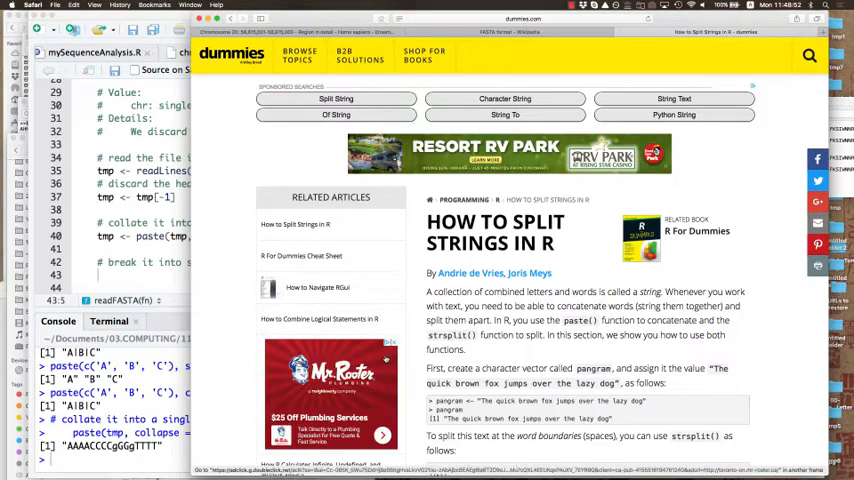
pyautogui.scroll(-3)
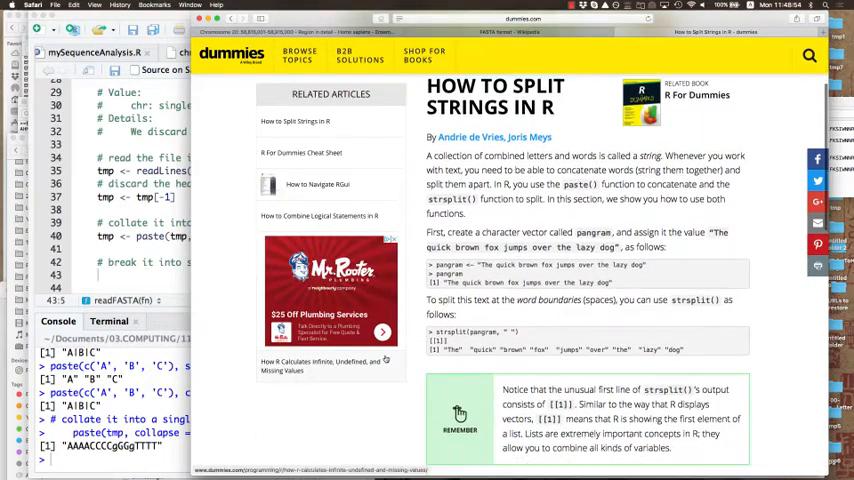
pyautogui.scroll(-3)
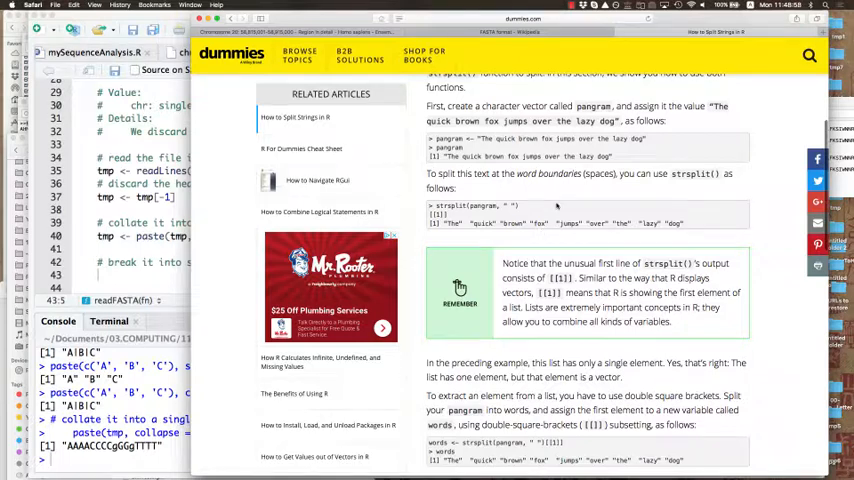
pyautogui.scroll(-3)
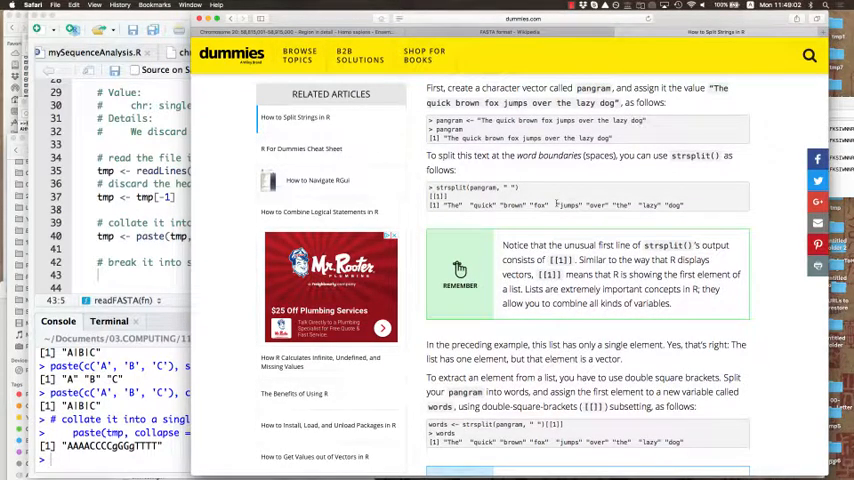
pyautogui.scroll(-3)
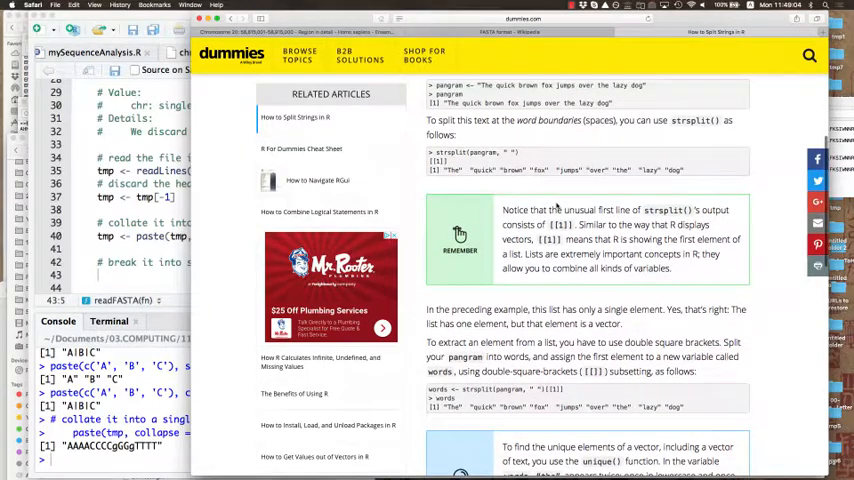
pyautogui.scroll(-3)
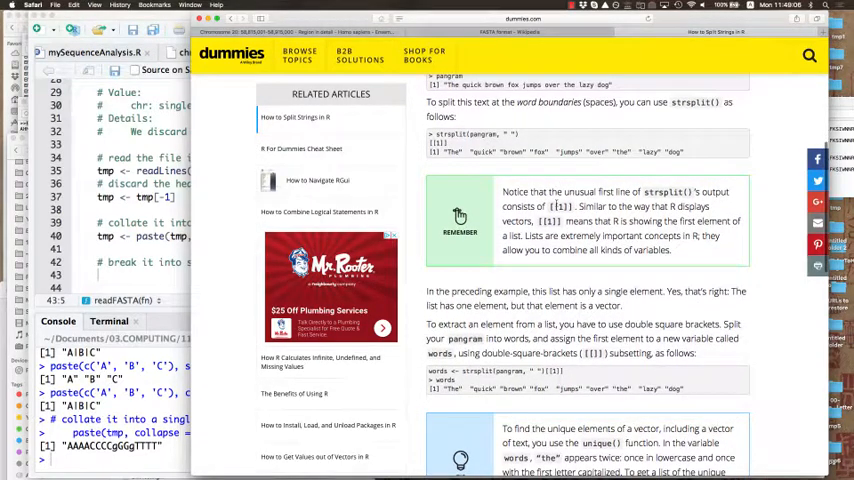
pyautogui.scroll(-3)
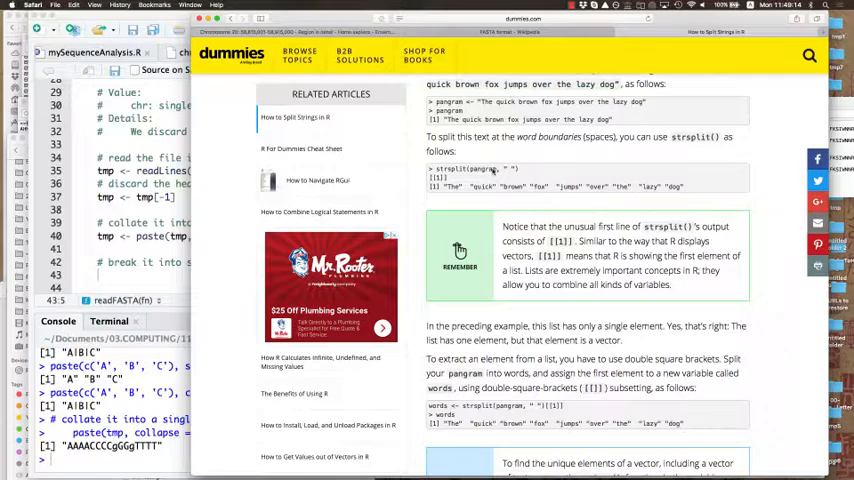
pyautogui.scroll(-3)
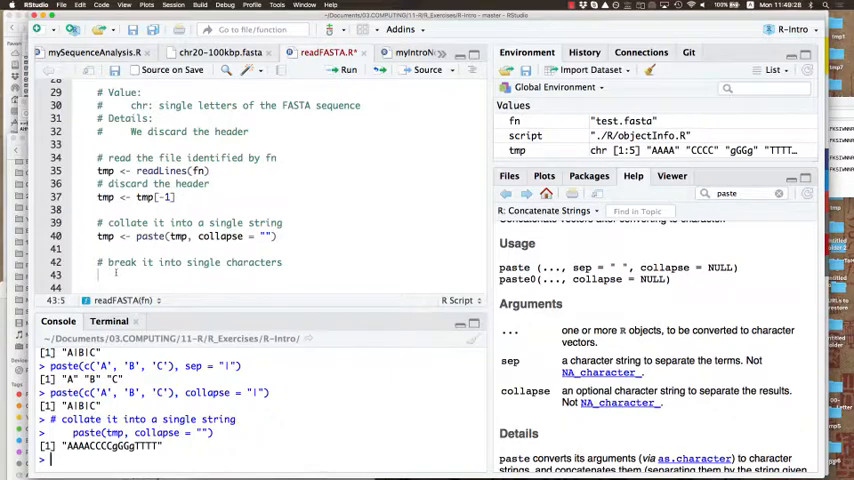
# - Begin strsplit(tmp under the break-into-characters comment and try strsplit in the console
pyautogui.write('strspli')
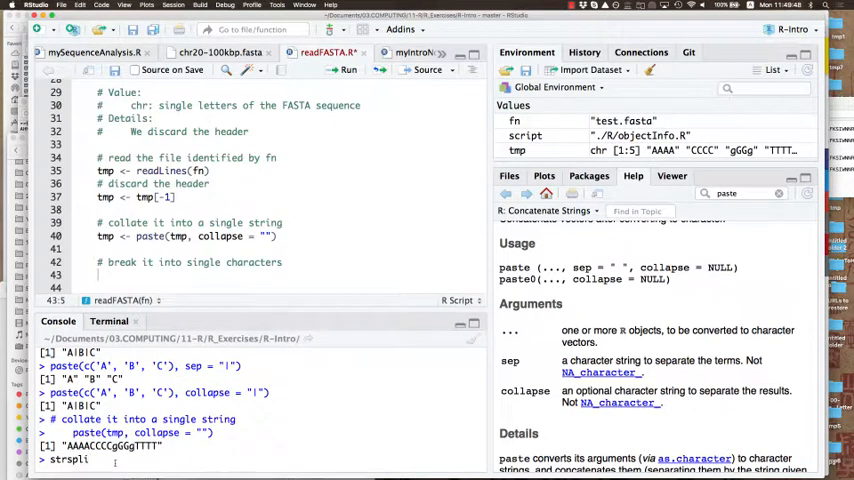
pyautogui.write('t')
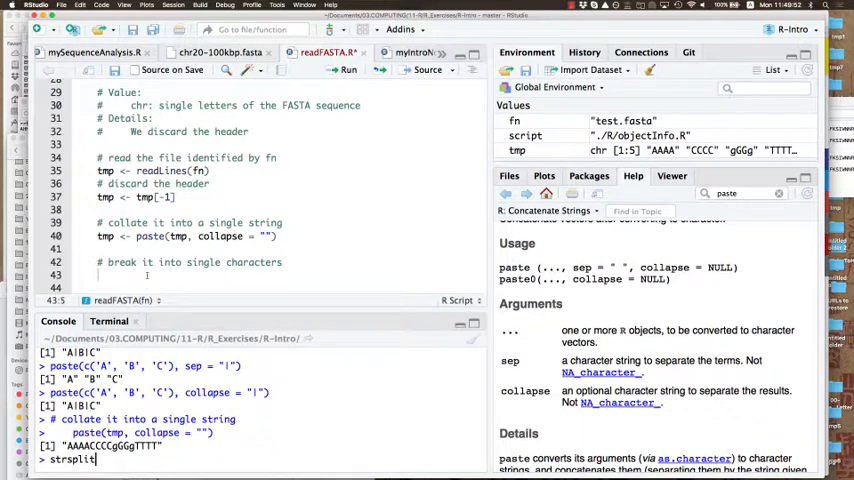
pyautogui.write('strsplit(')
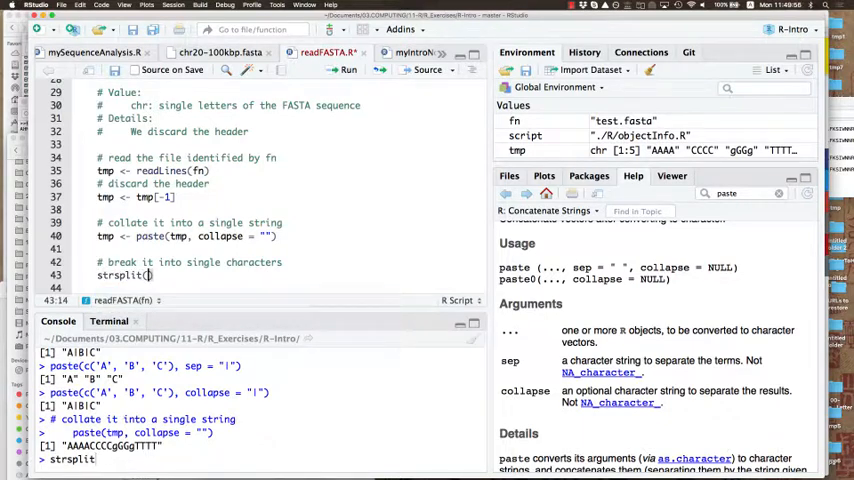
# - Write the split line strsplit(tmp, split = "g") under the single-characters comment
pyautogui.write('tmp')
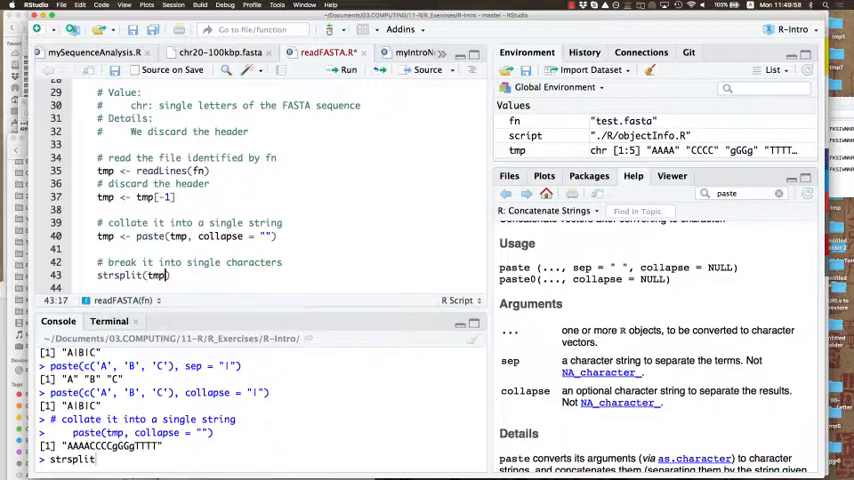
pyautogui.write(',')
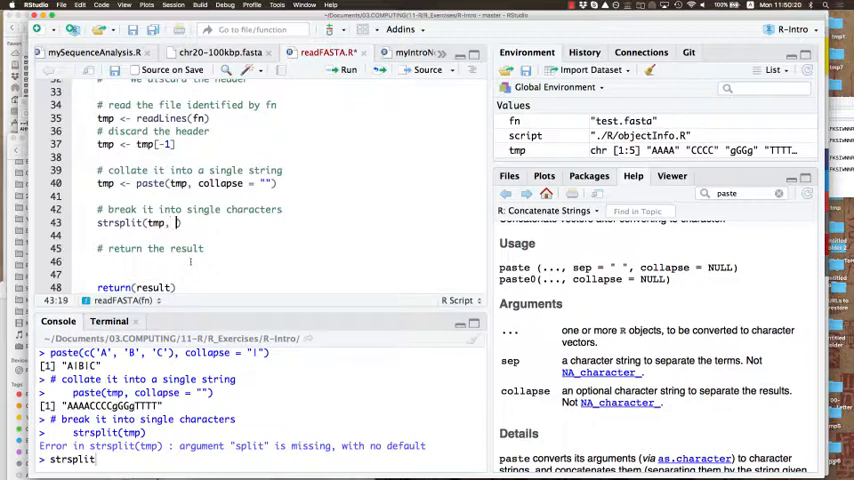
pyautogui.write('split =')
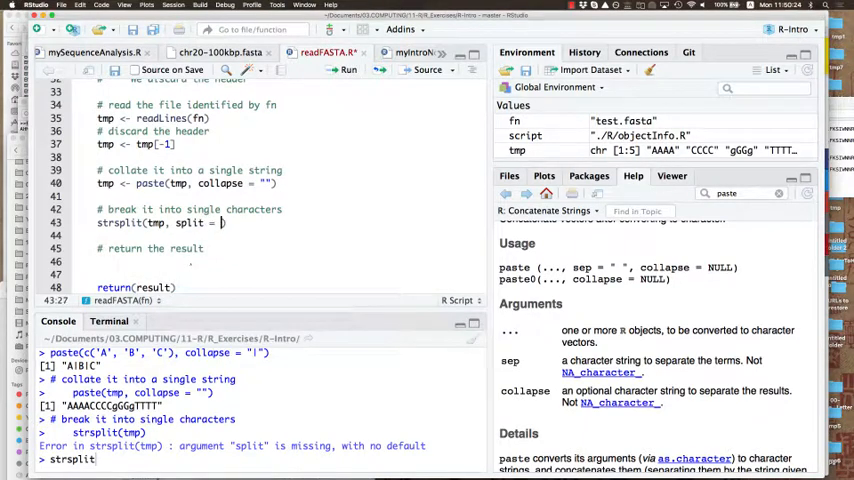
pyautogui.write('""')
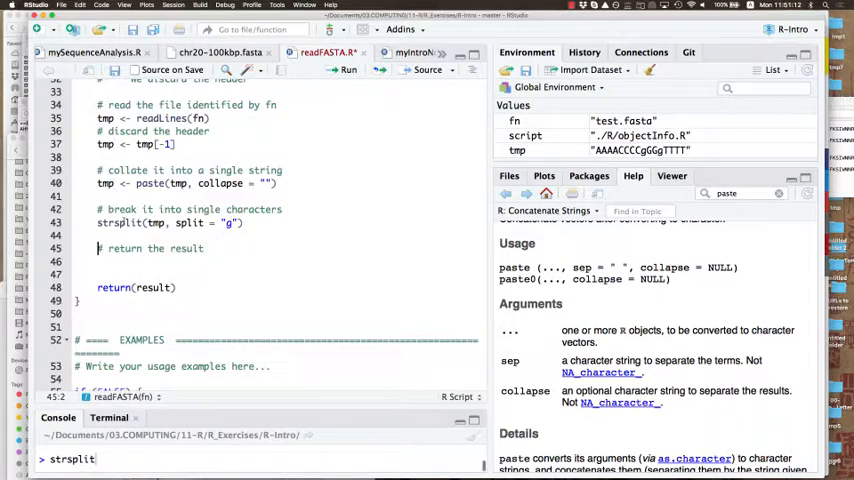
# - Run the paste and strsplit lines, yielding pieces "AAAACCCC", "GG" and "TTTT"
pyautogui.press('enter')
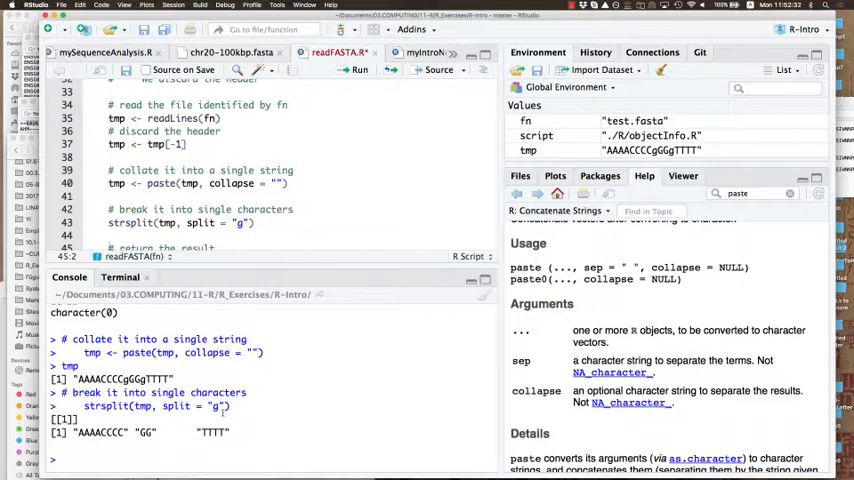
pyautogui.moveTo(798, 6)
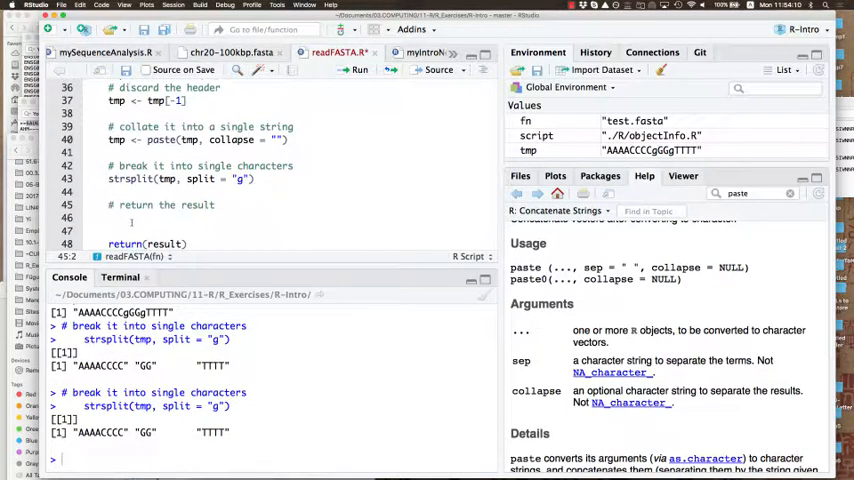
# - Run strsplit on c(tmp, "GGgTTTT") at g in the console, getting a two-element list
pyautogui.tripleClick(180, 180)
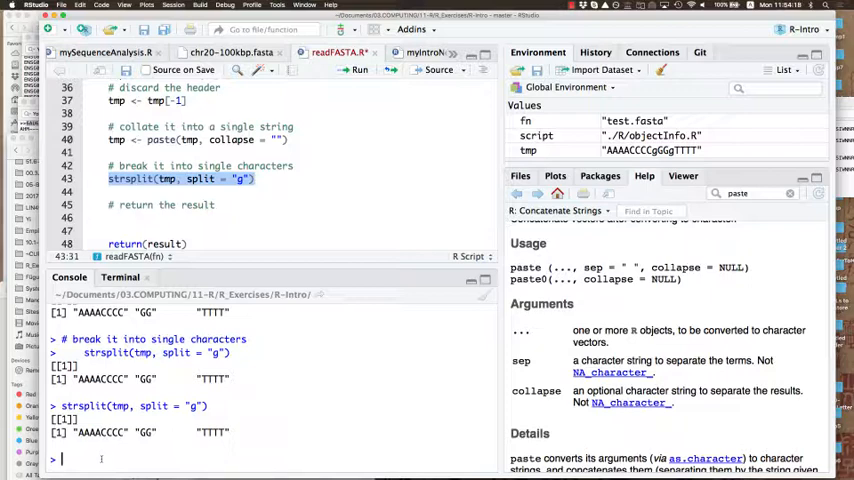
pyautogui.write('strsplit(tmp, split = "g")')
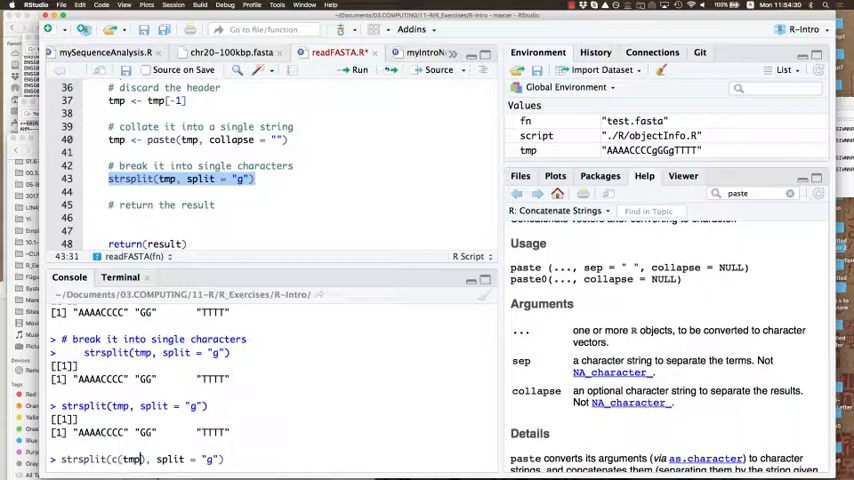
pyautogui.write(',')
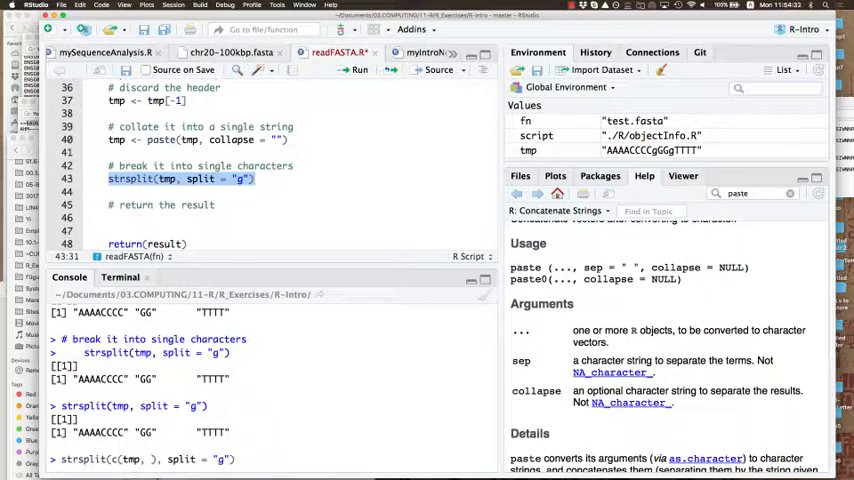
pyautogui.write('tmp')
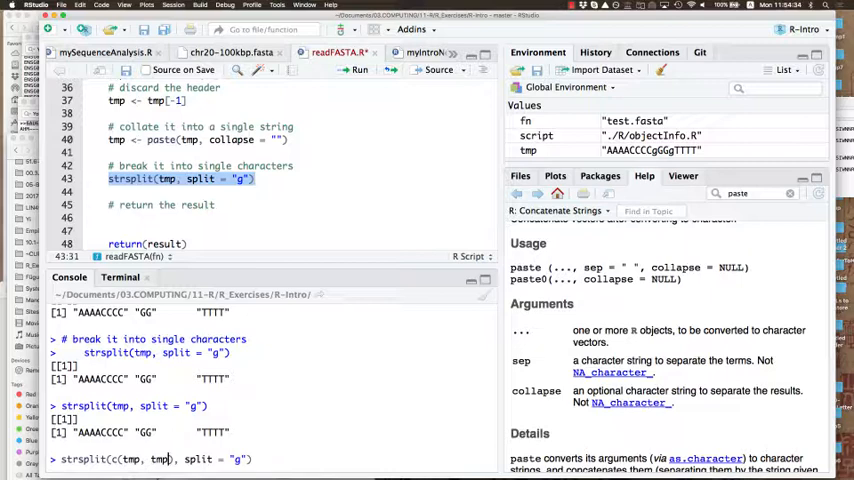
pyautogui.write('[]')
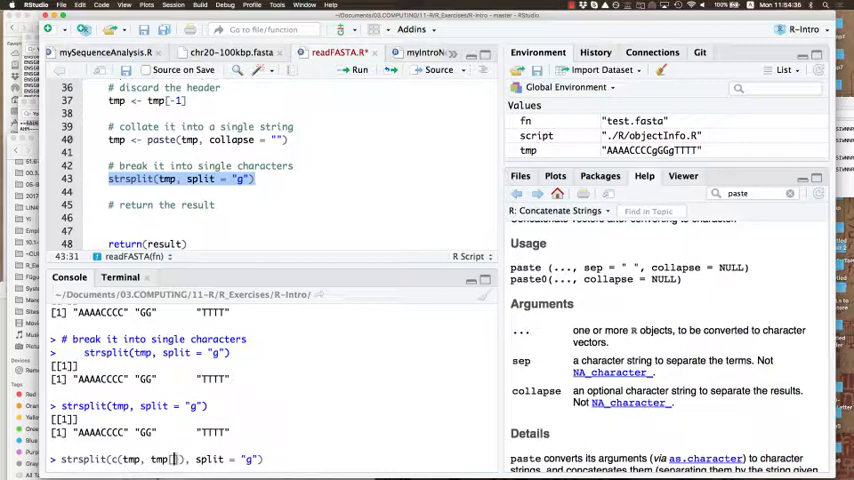
pyautogui.write('-1')
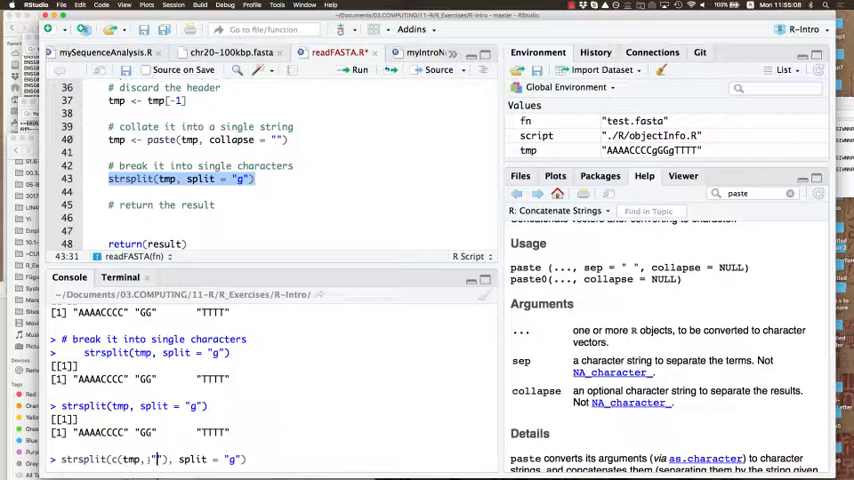
pyautogui.write('GGgTTTT')
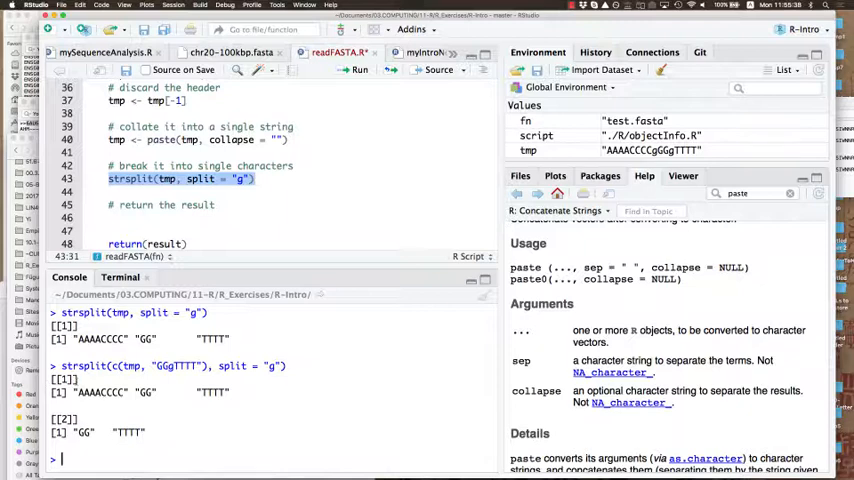
pyautogui.moveTo(796, 8)
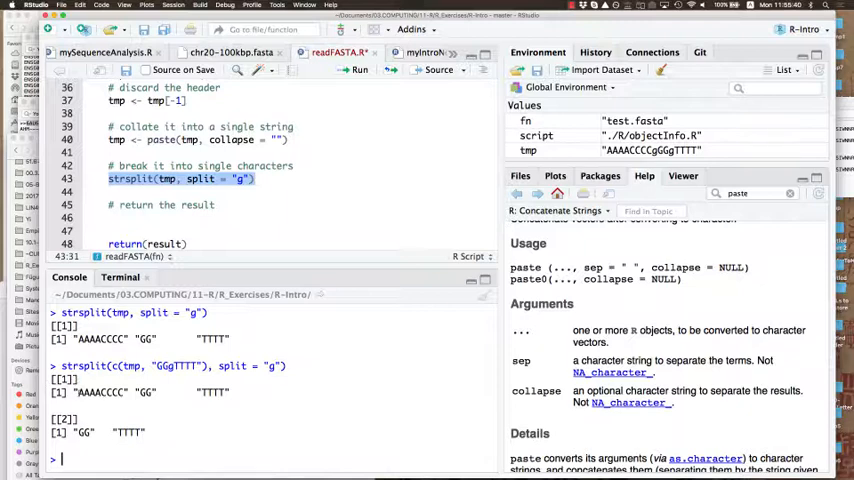